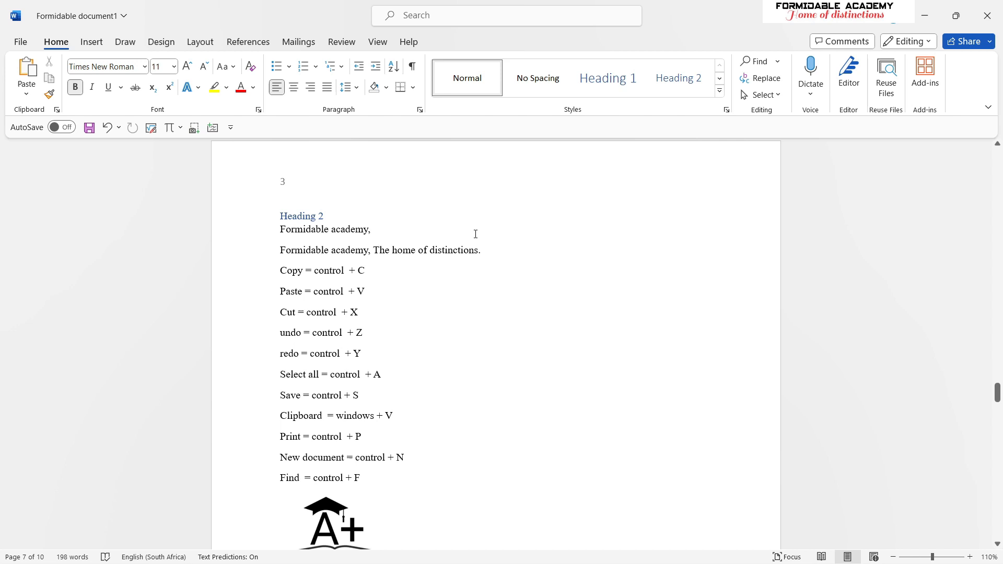
mouse_move(425, 275)
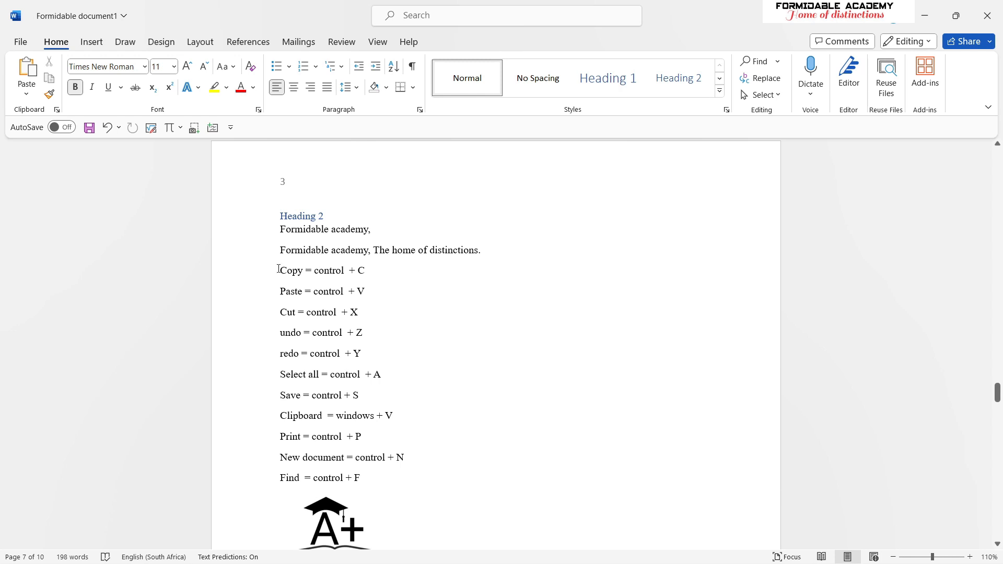
mouse_move(390, 223)
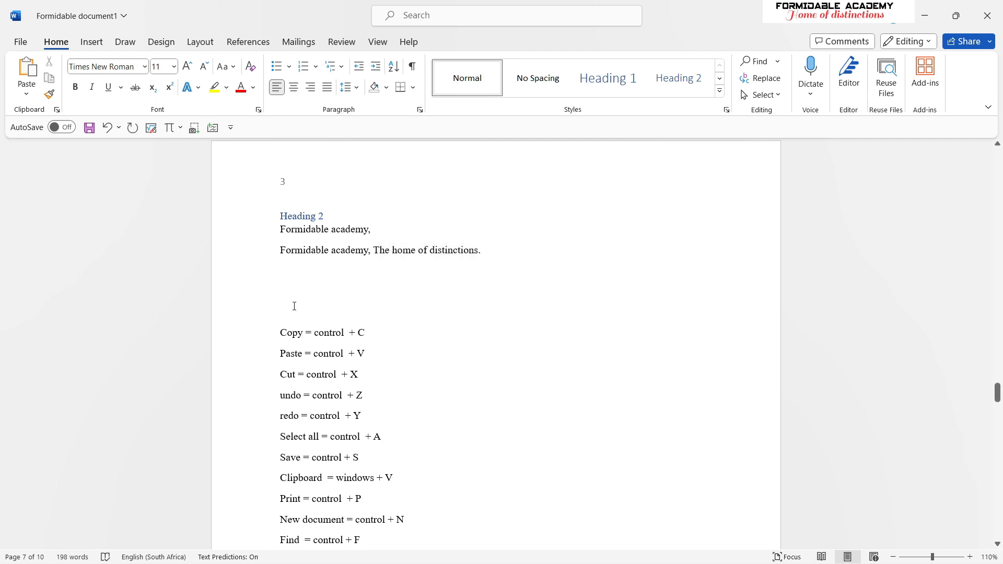
mouse_move(288, 303)
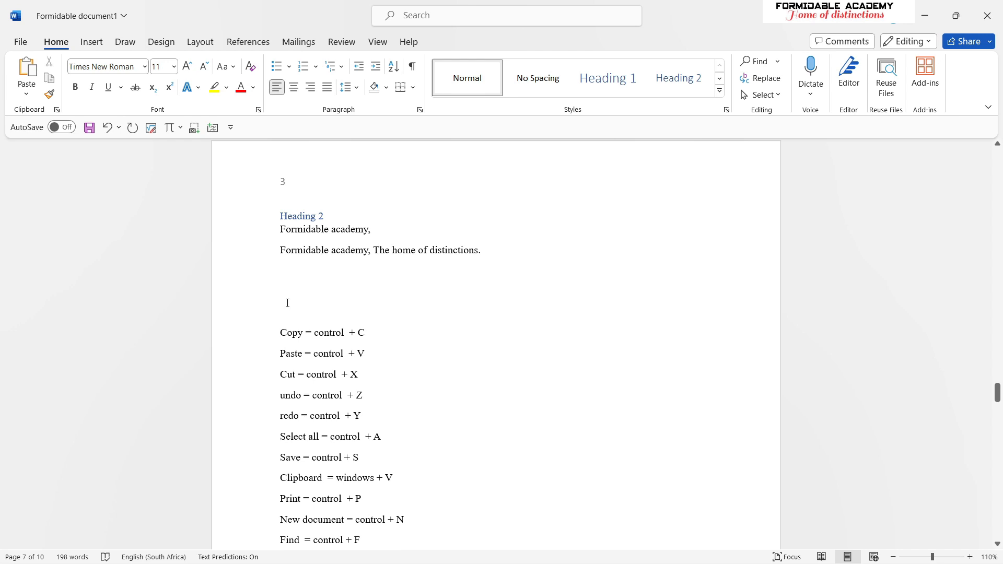
Paste the copied academy sentence into the gap above the shortcut list
key("ctrl+v")
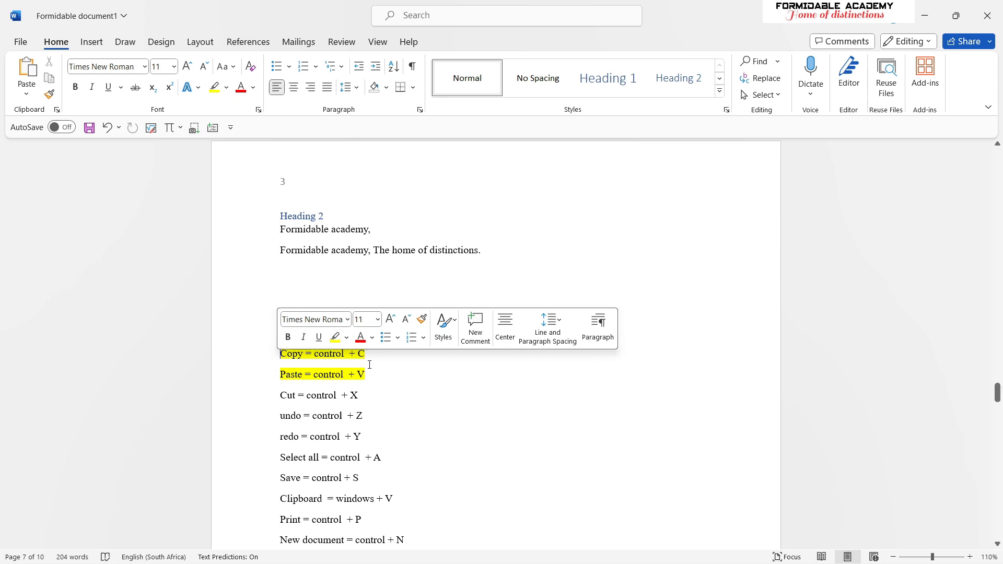
mouse_move(383, 374)
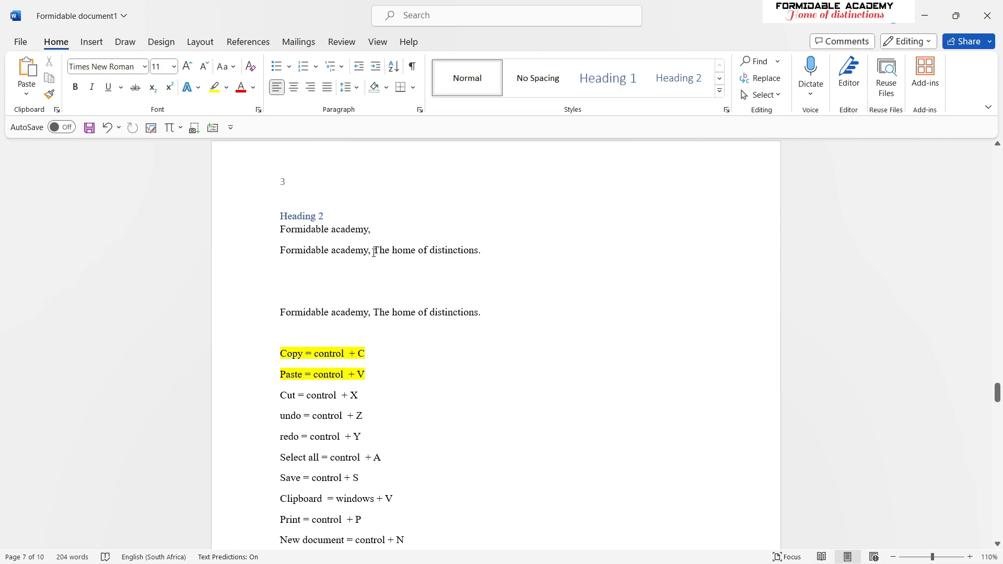
Move 'The home of distinctions.' onto its own line below the full academy sentence
left_click_drag(374, 250, 480, 250)
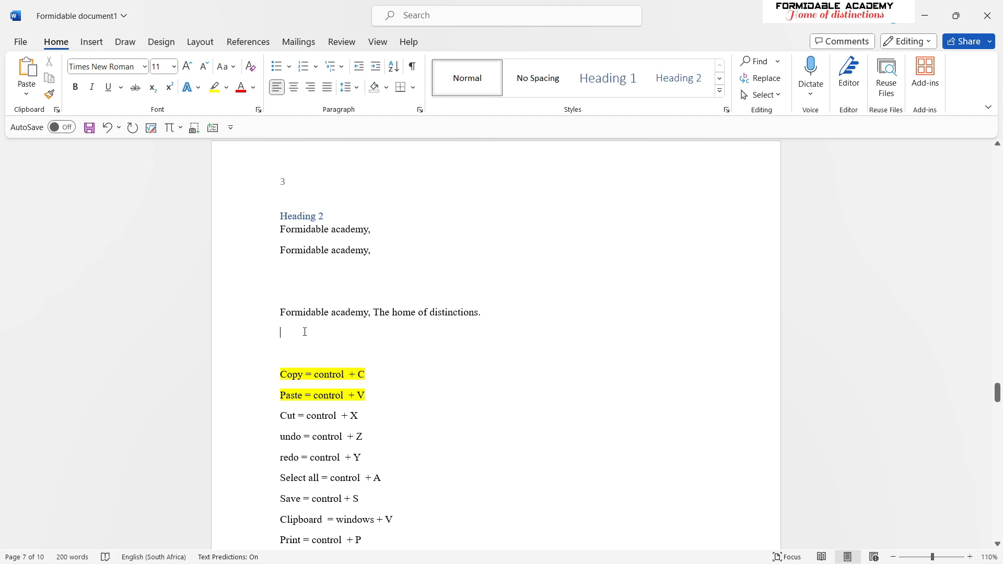
mouse_move(312, 334)
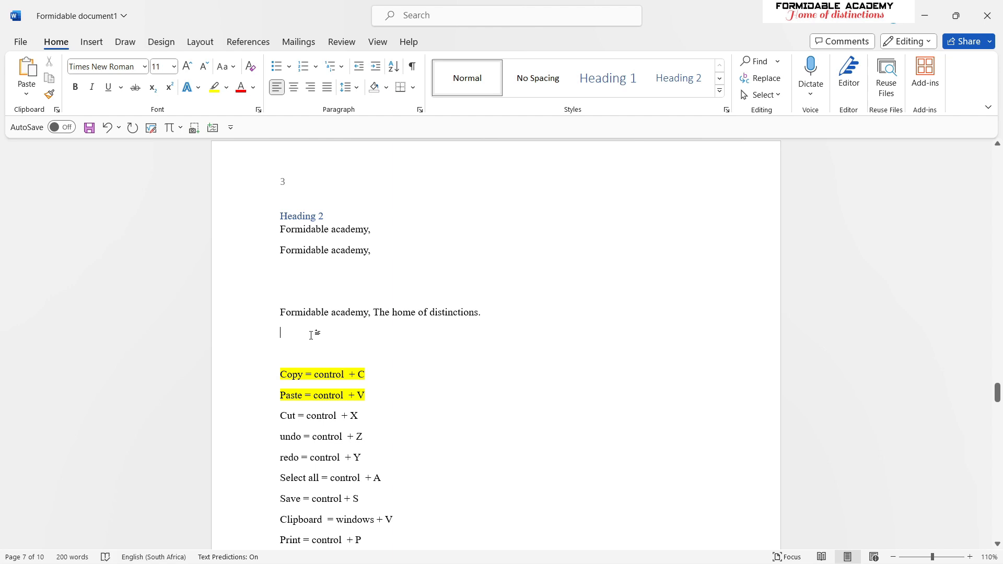
key("ctrl+v")
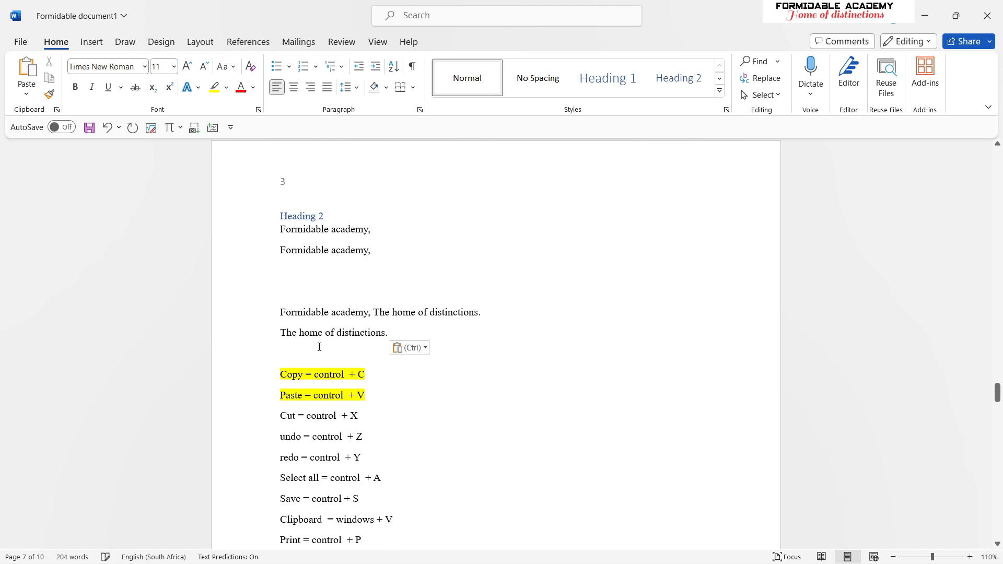
scroll("down", 3)
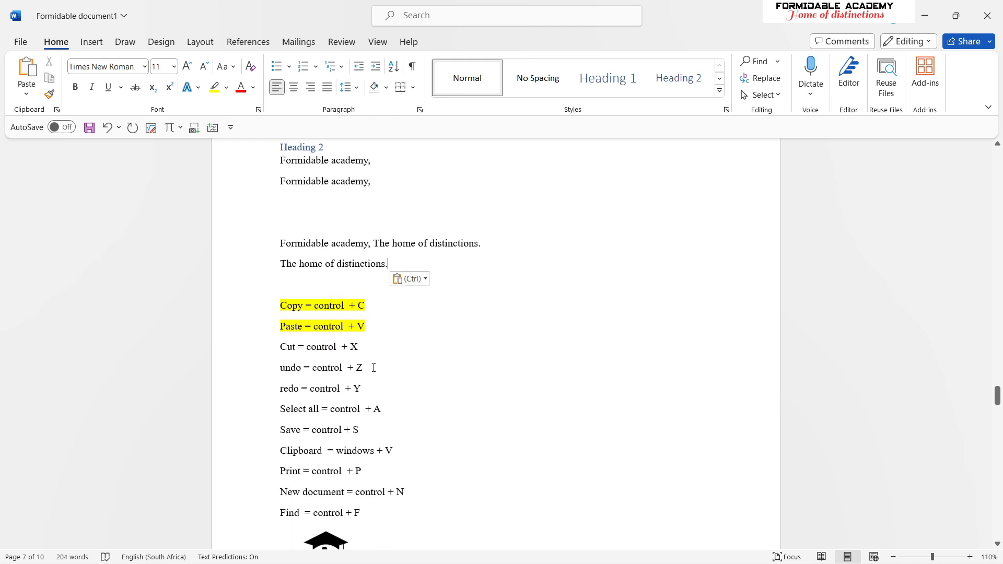
mouse_move(398, 279)
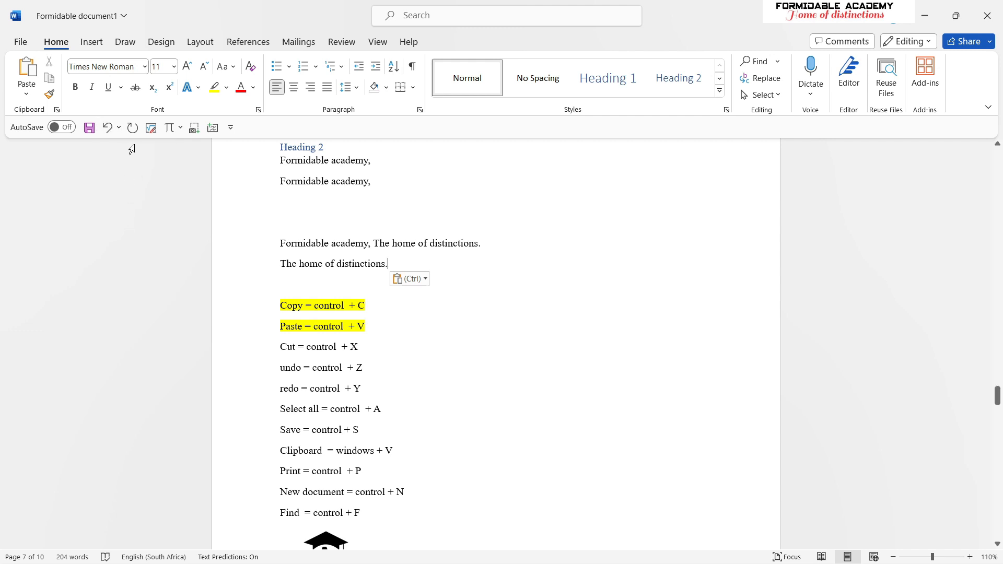
left_click(107, 127)
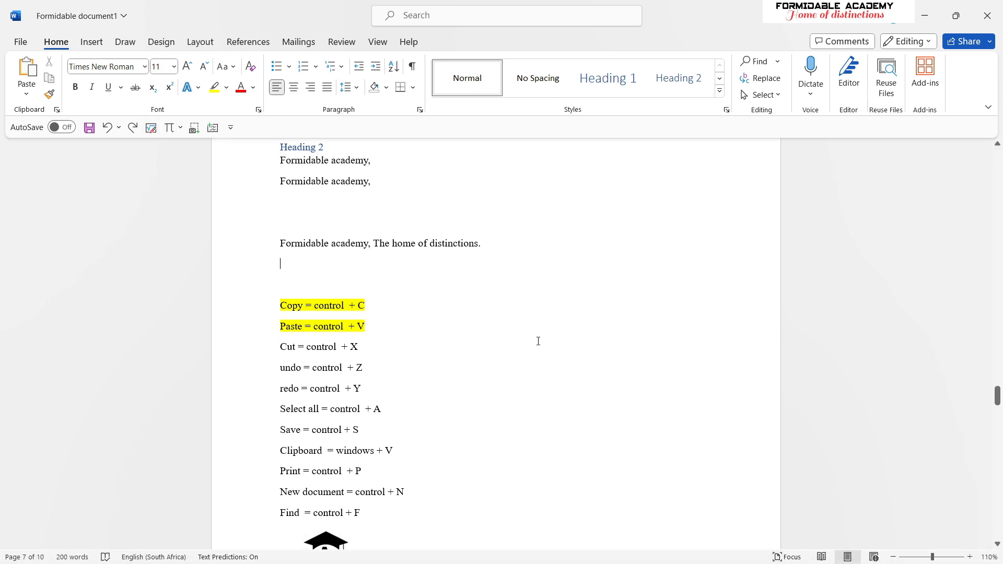
mouse_move(535, 330)
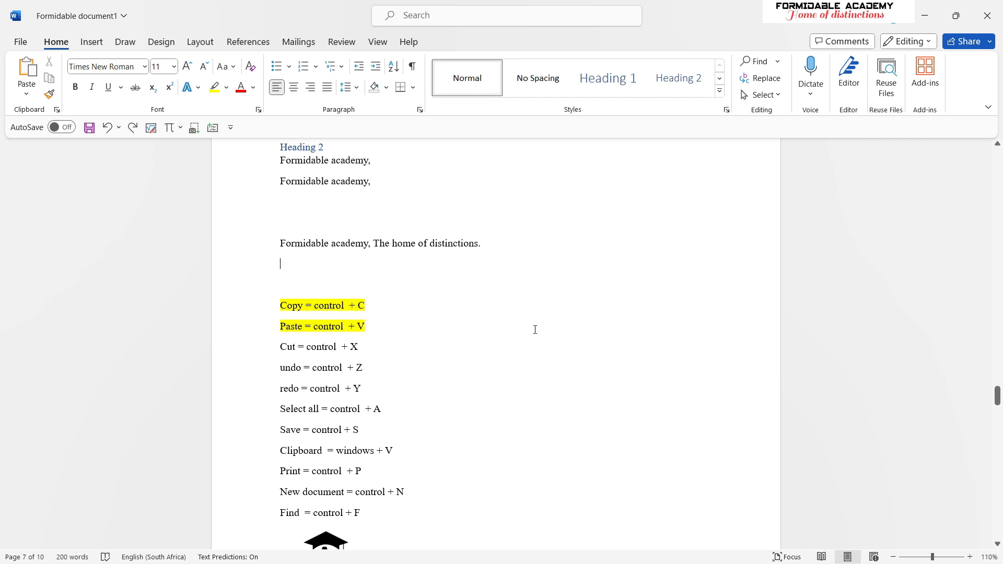
mouse_move(532, 328)
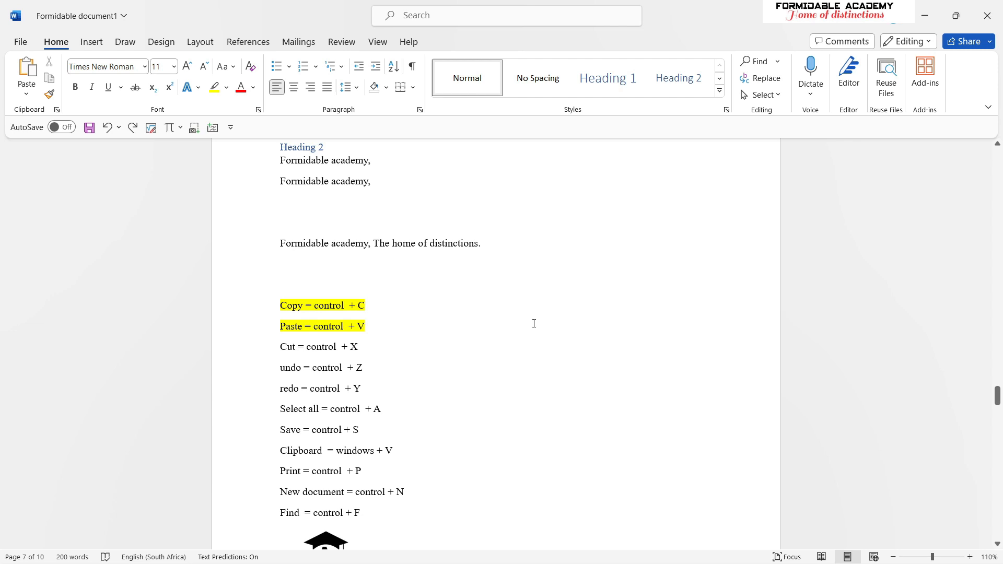
type("The home of distinctions.")
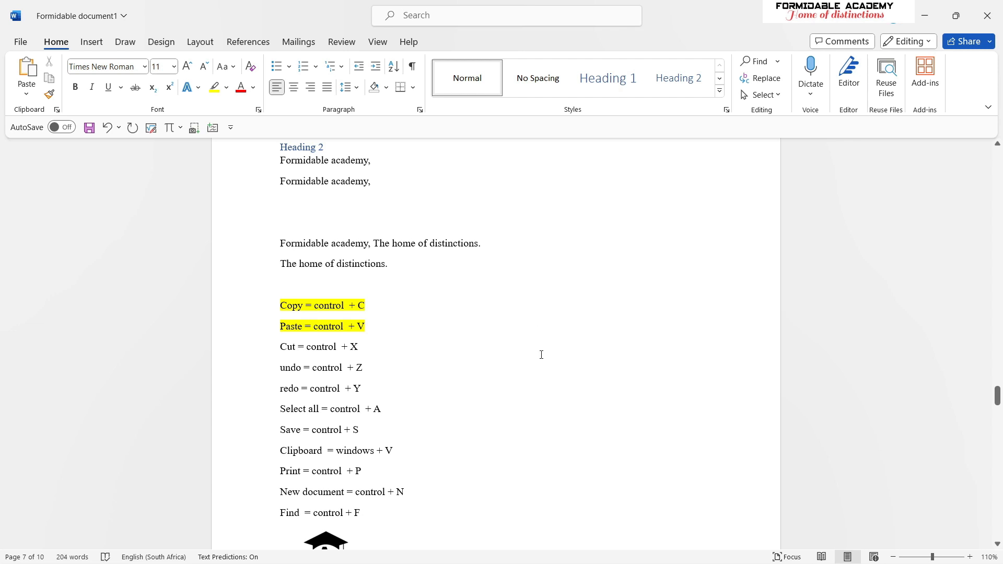
mouse_move(532, 398)
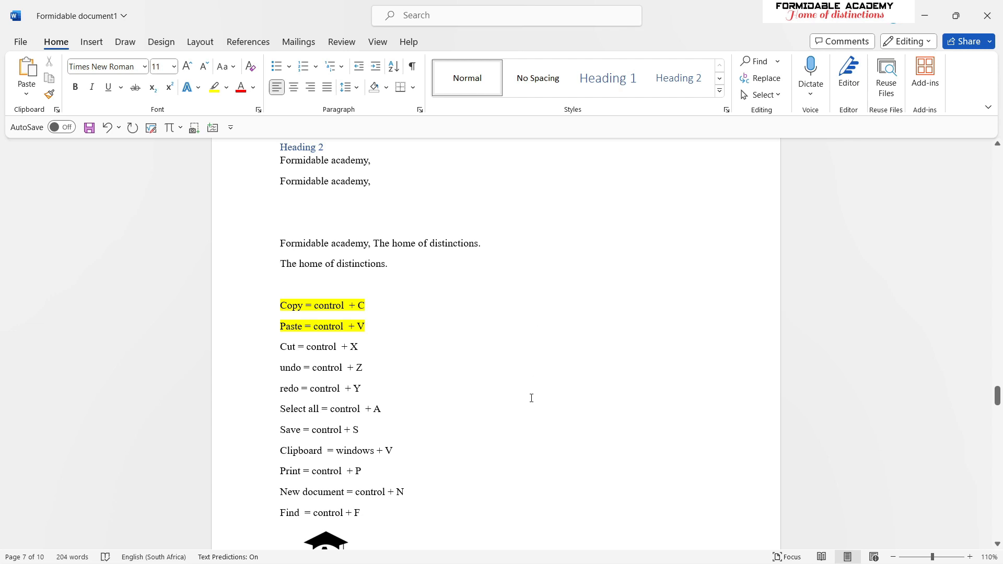
mouse_move(497, 353)
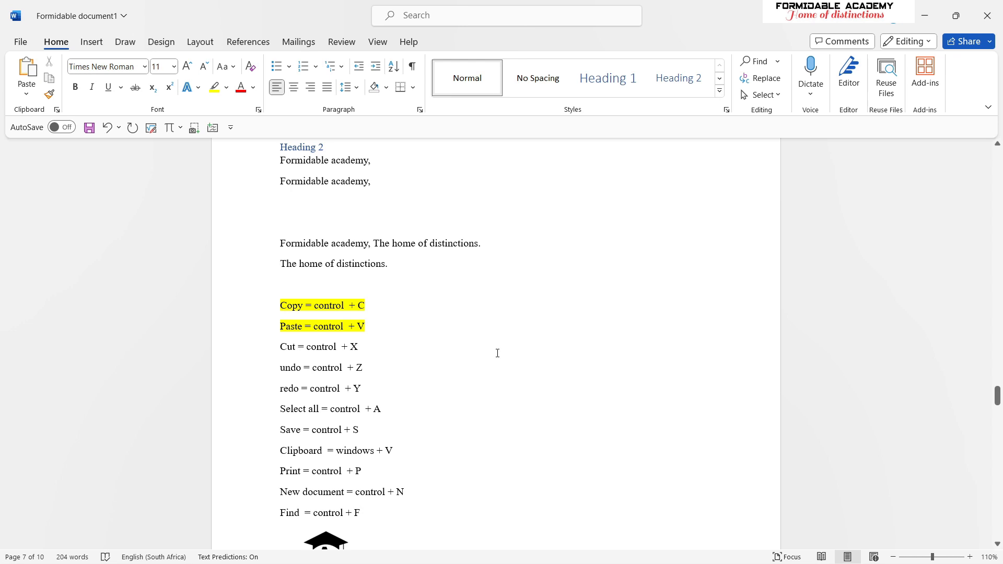
left_click(280, 263)
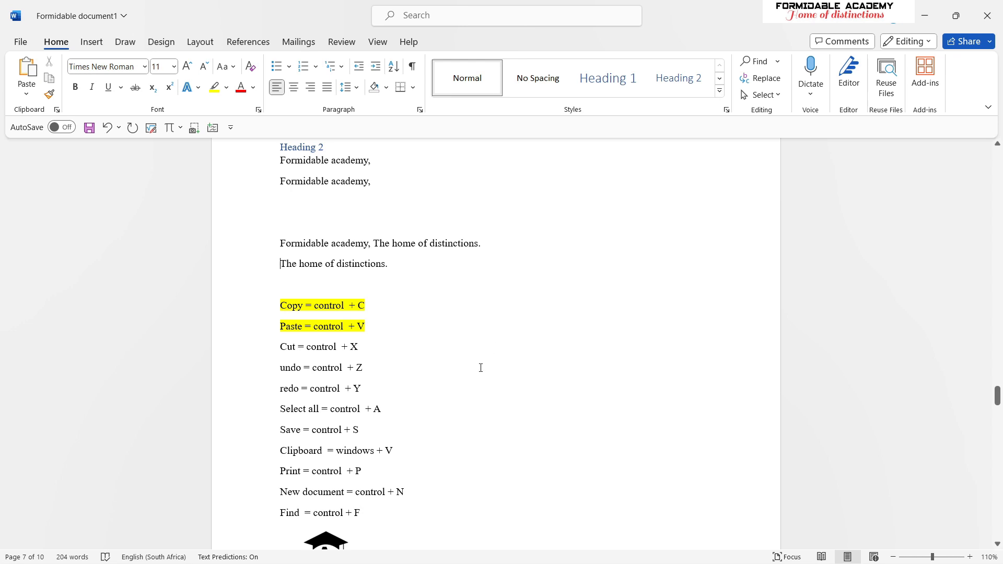
Select all document content and scroll through to check the selection down to the logo
scroll("down", 3)
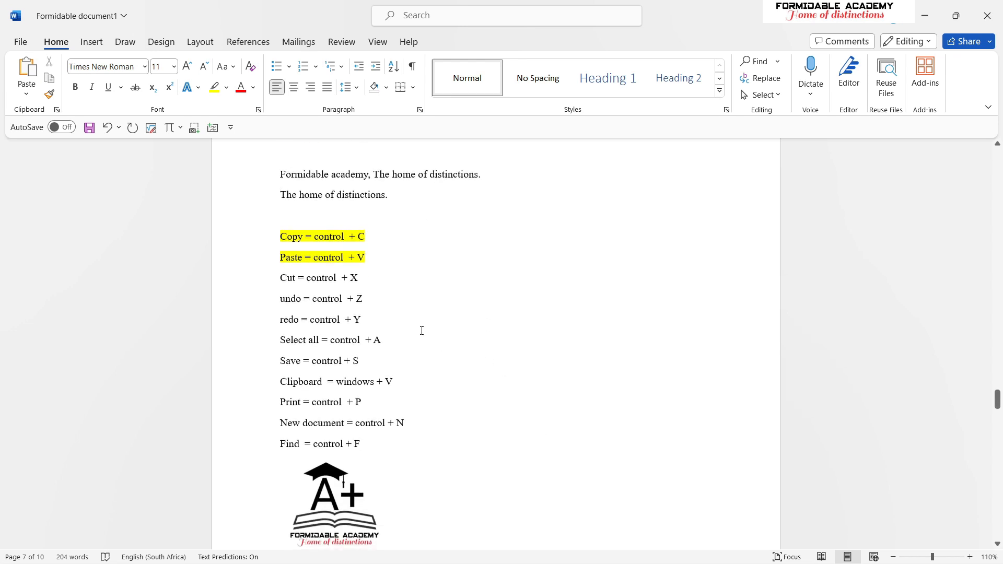
scroll("down", 3)
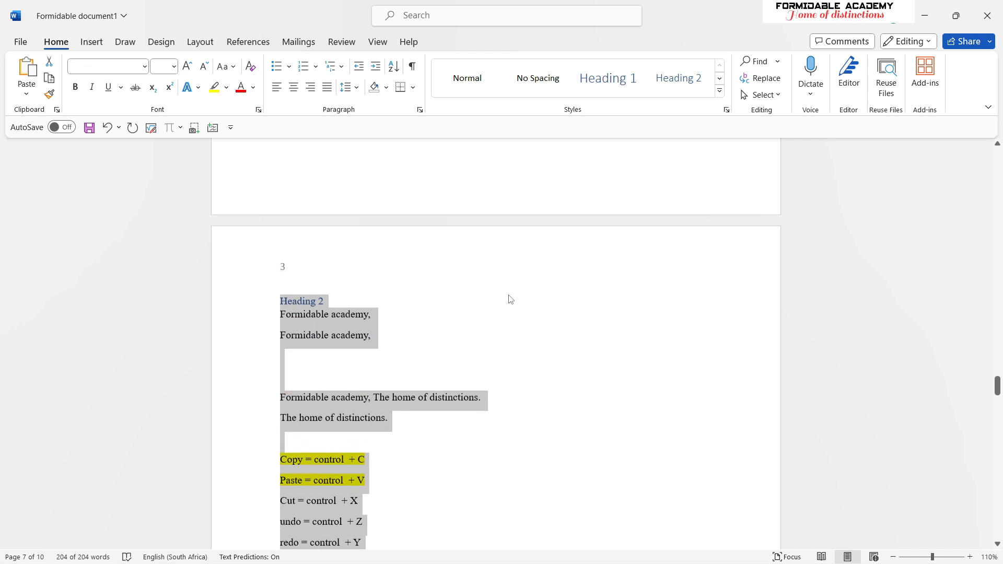
scroll("down", 3)
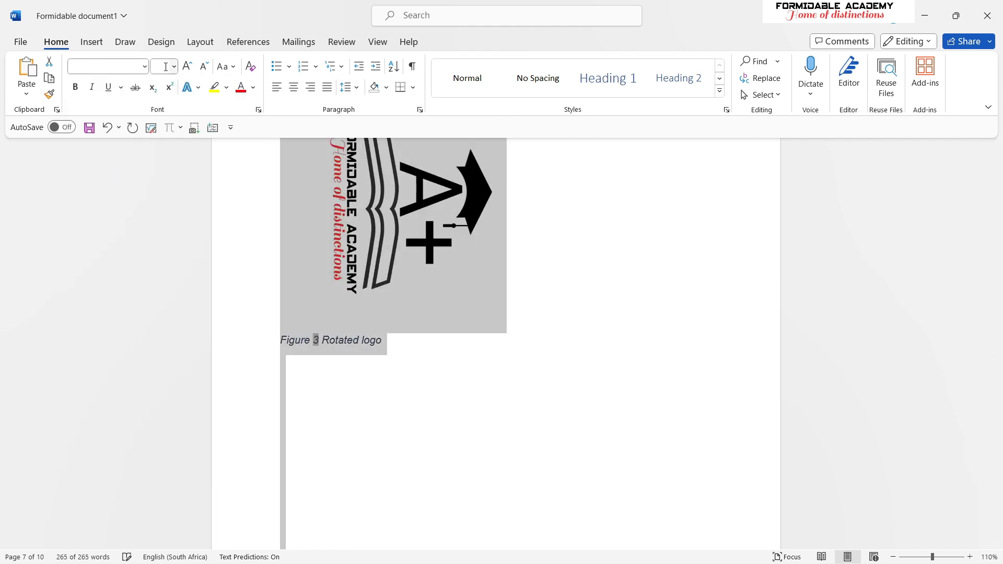
left_click(174, 67)
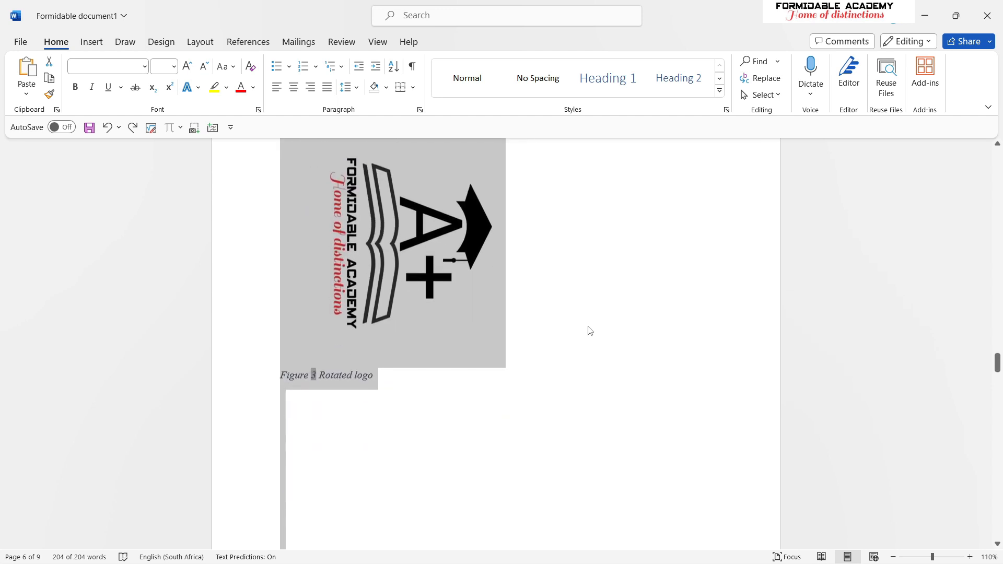
scroll("up", 3)
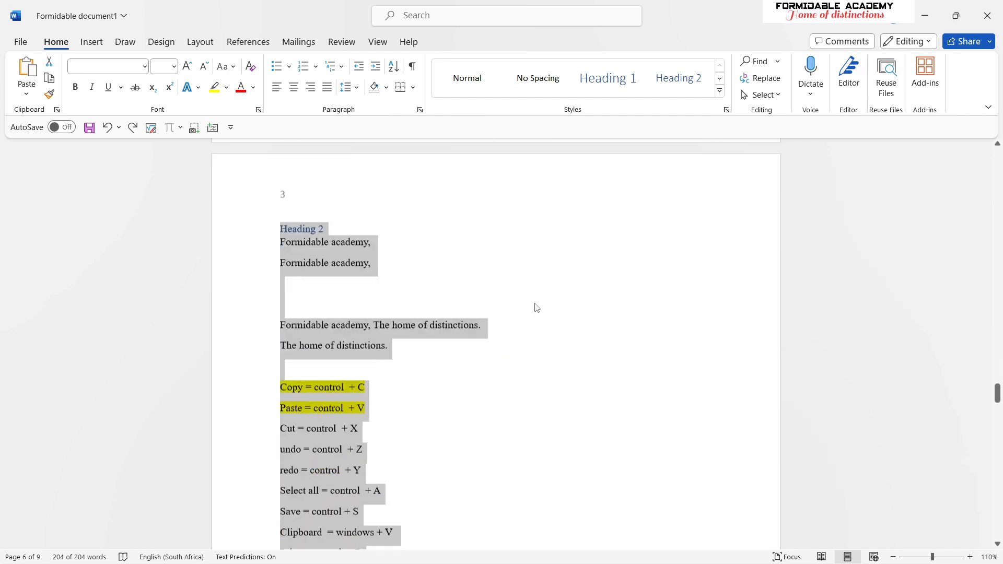
scroll("down", 3)
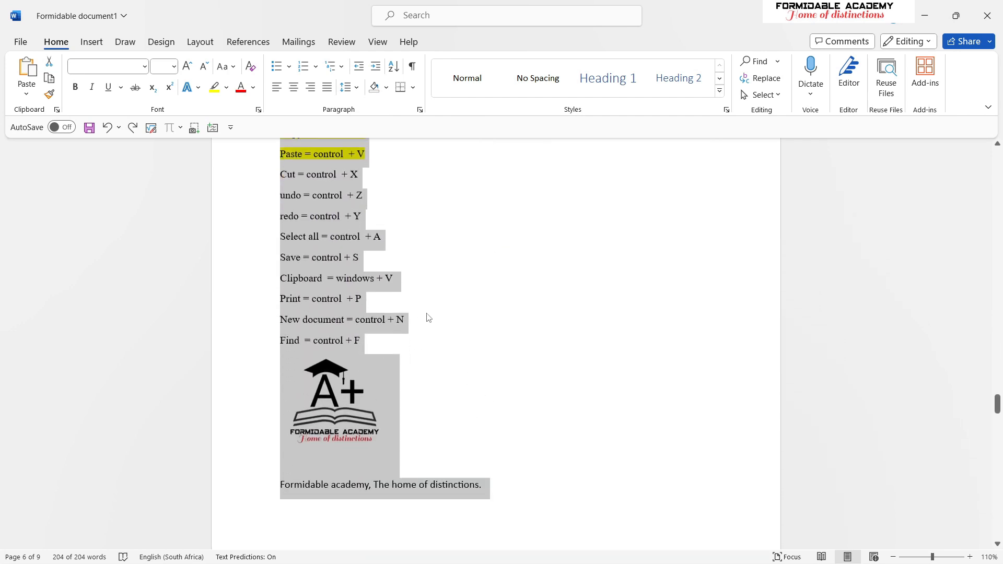
left_click(394, 278)
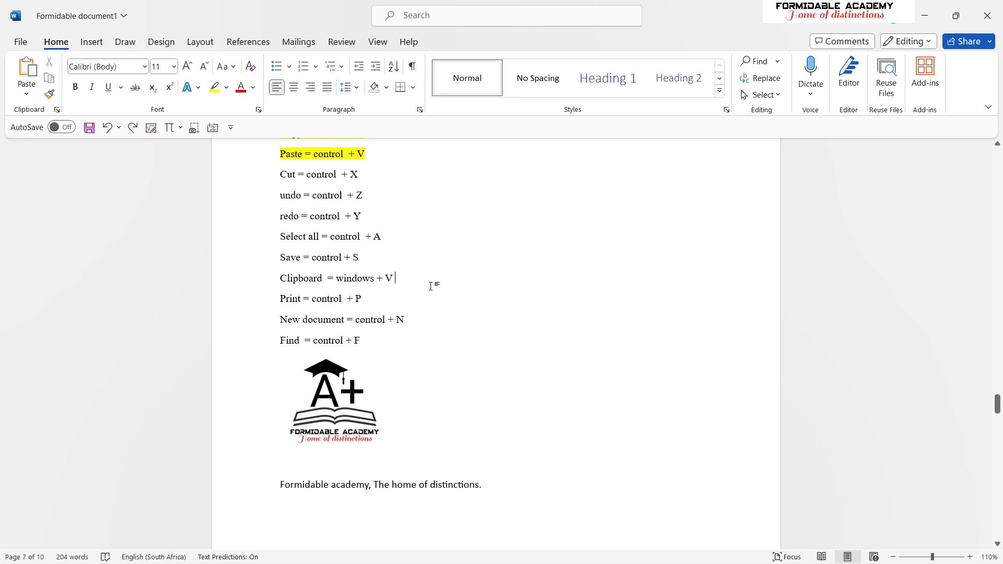
mouse_move(436, 285)
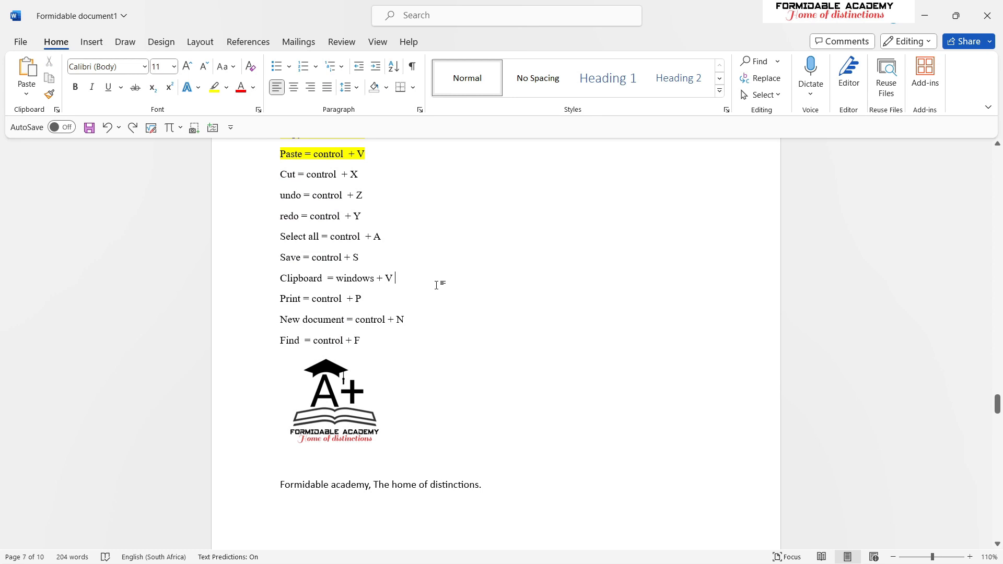
mouse_move(436, 272)
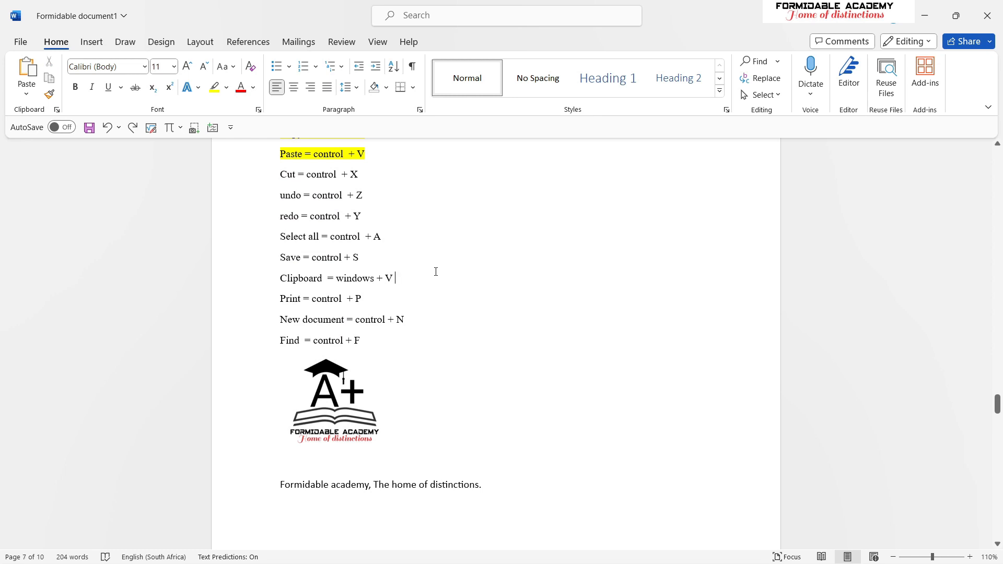
mouse_move(431, 274)
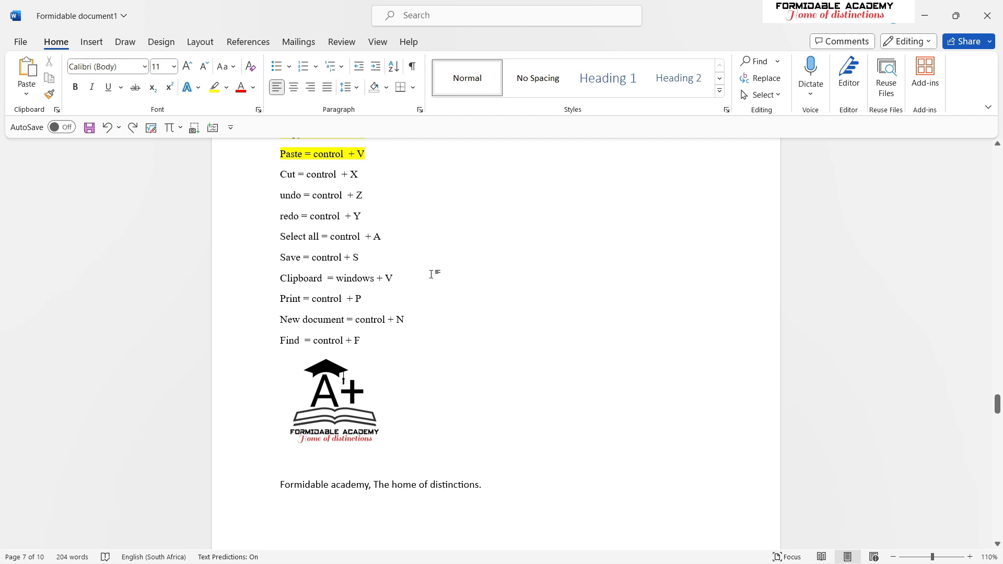
mouse_move(398, 292)
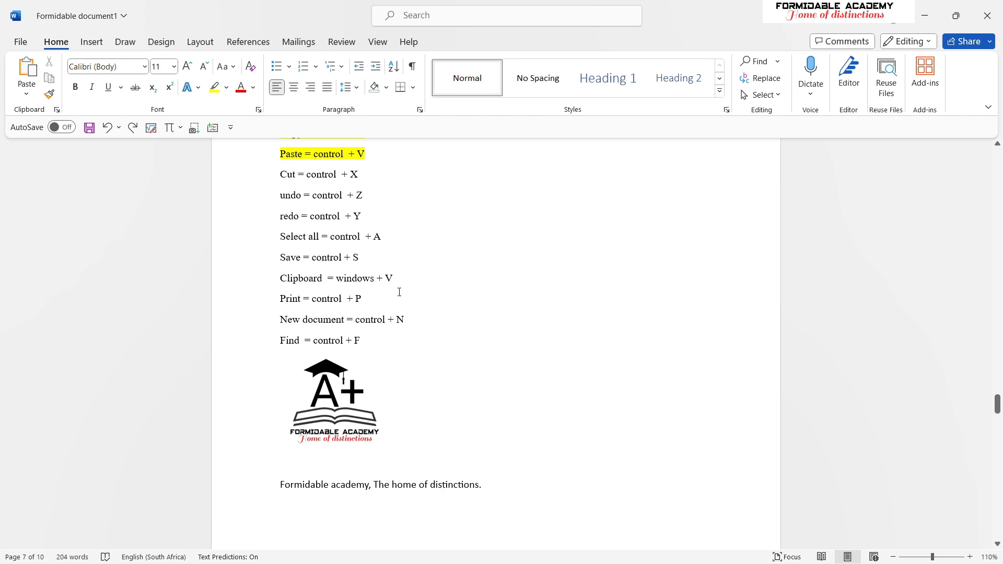
mouse_move(408, 269)
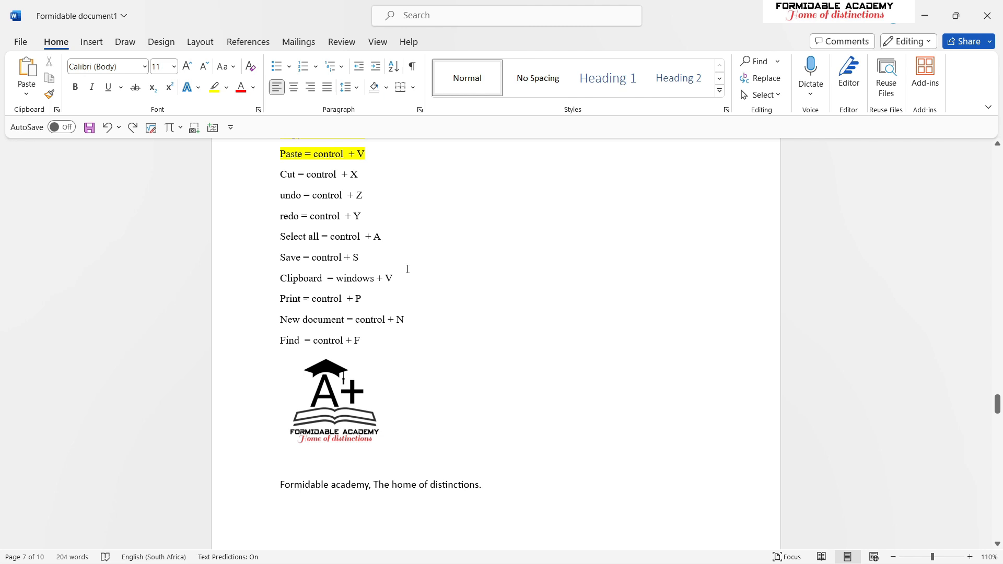
left_click(394, 277)
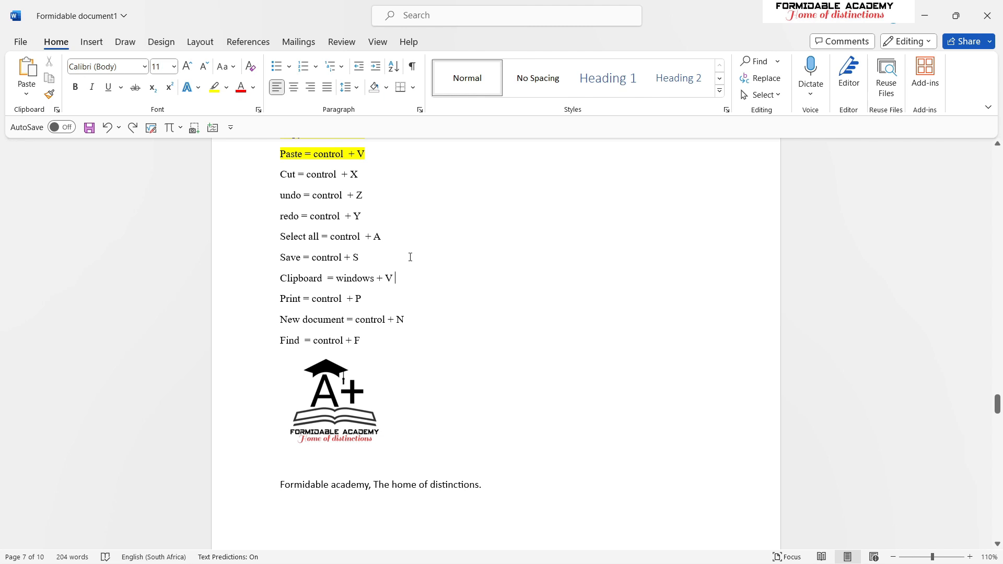
mouse_move(405, 270)
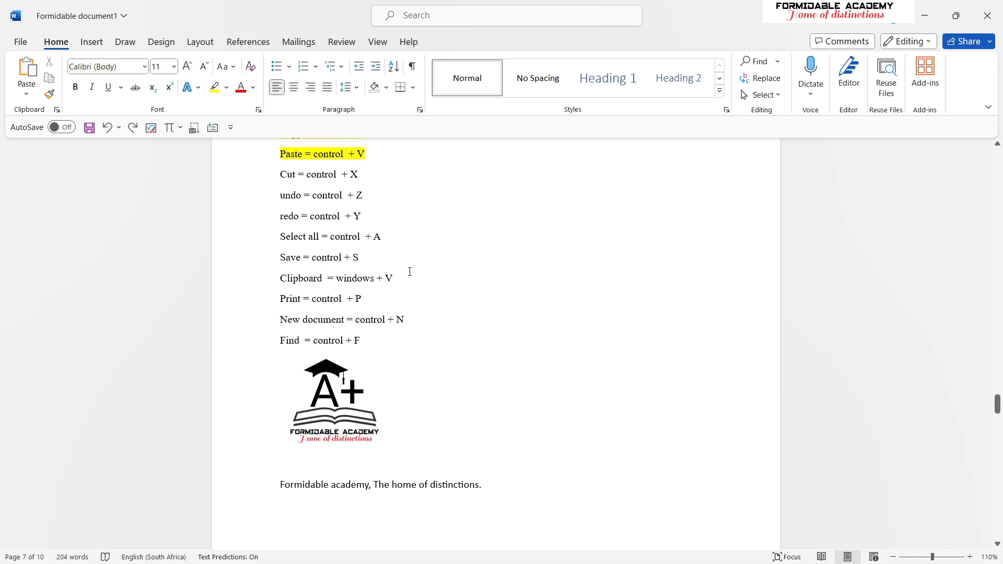
mouse_move(413, 265)
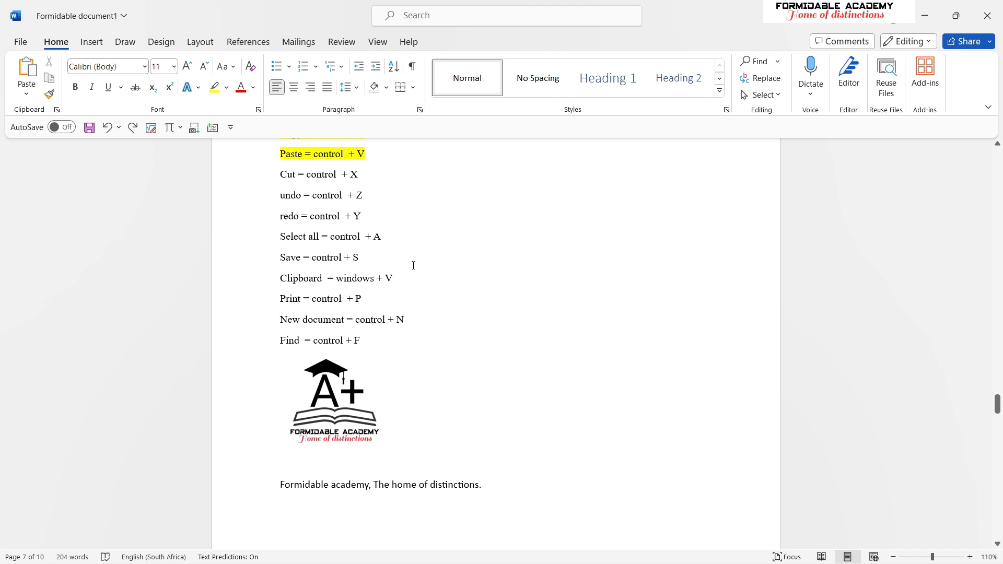
mouse_move(419, 253)
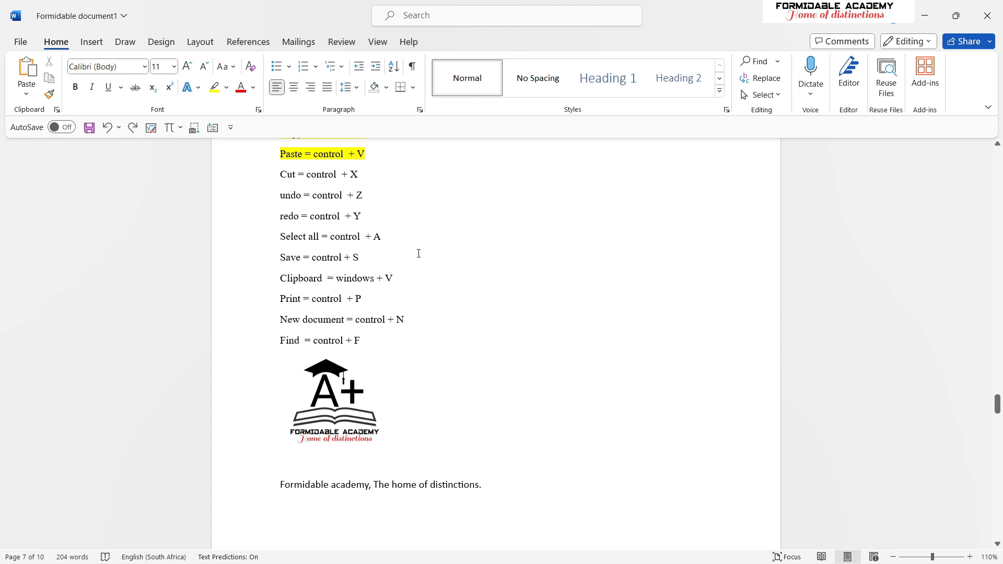
left_click(396, 278)
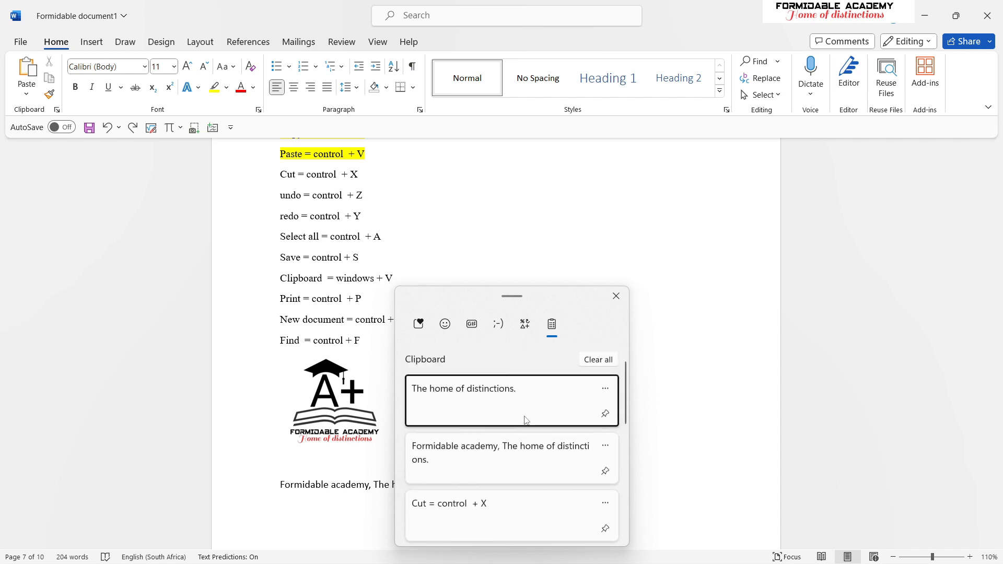
scroll("down", 3)
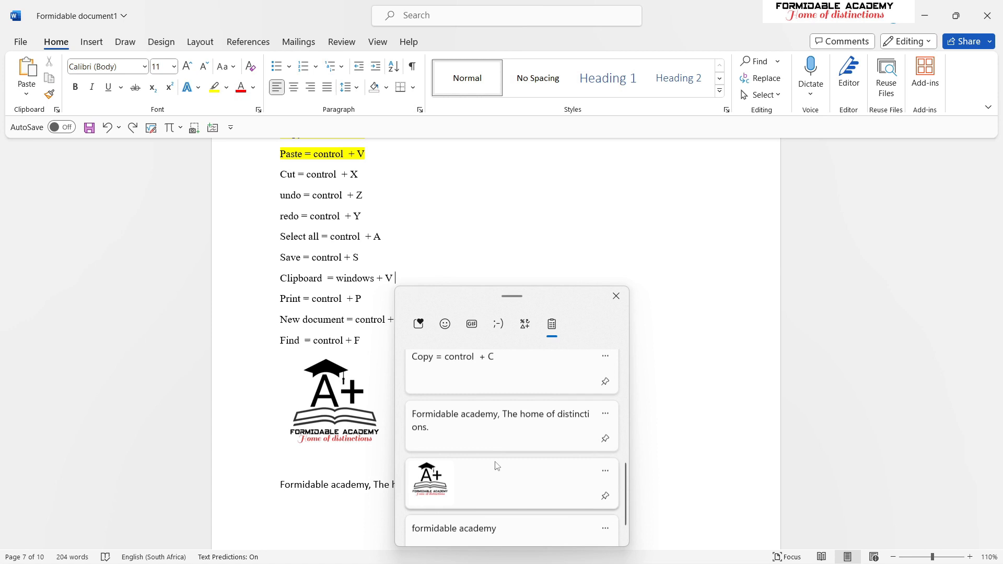
scroll("down", 3)
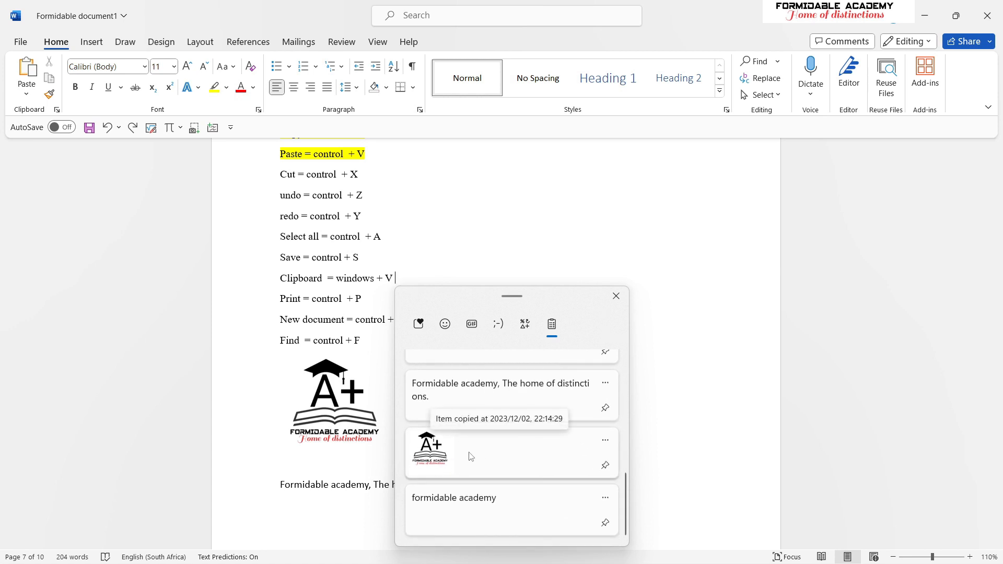
mouse_move(550, 369)
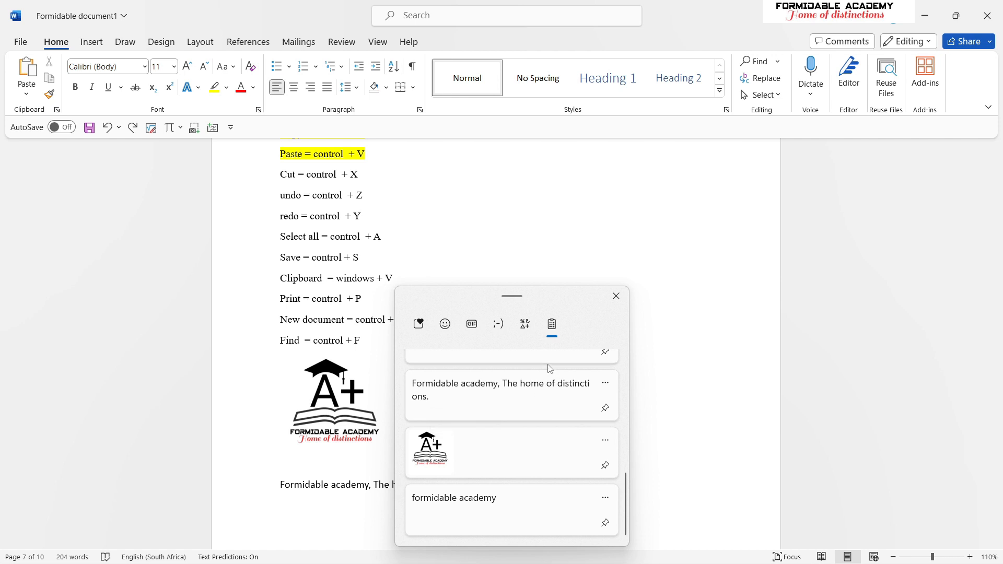
mouse_move(559, 349)
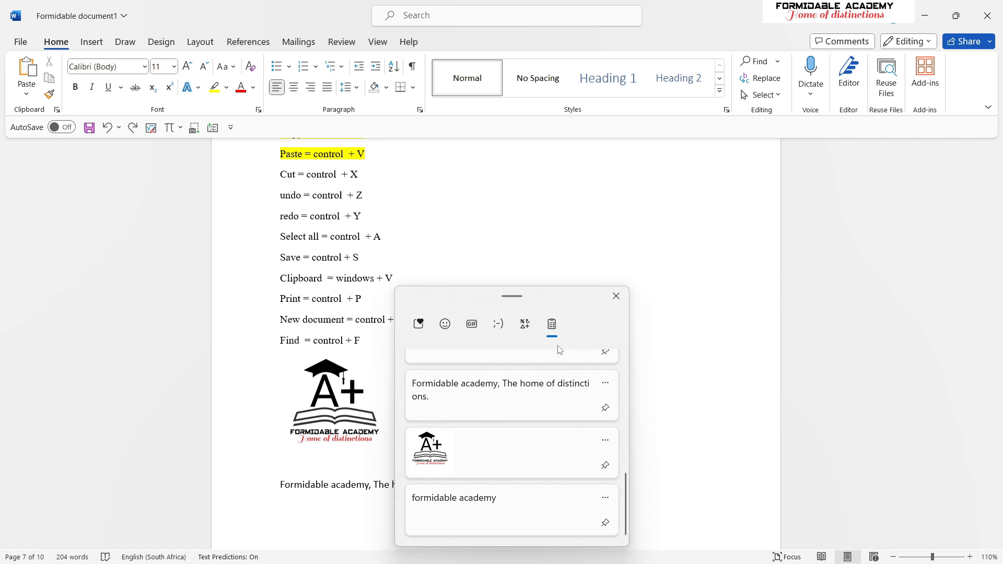
left_click(616, 296)
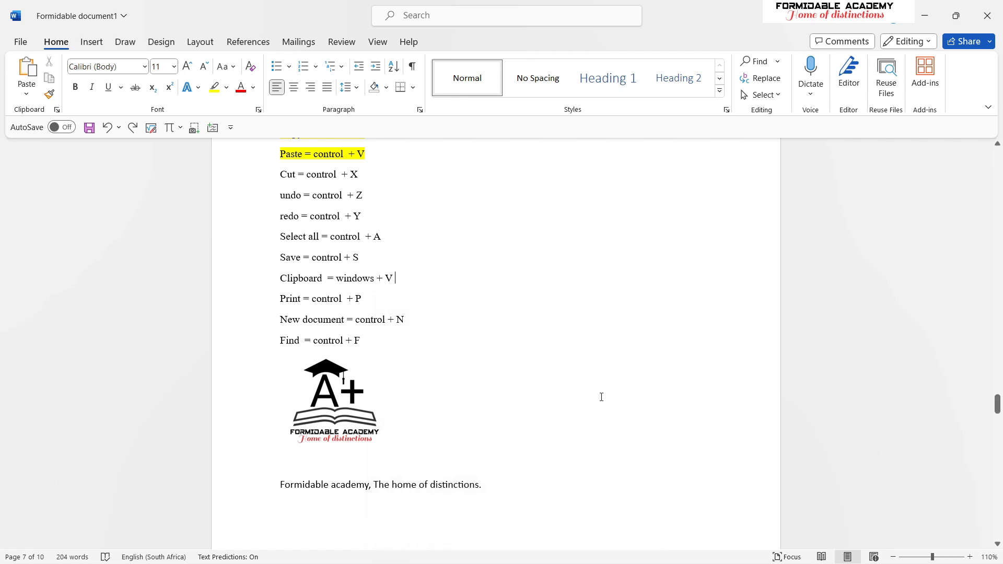
mouse_move(543, 394)
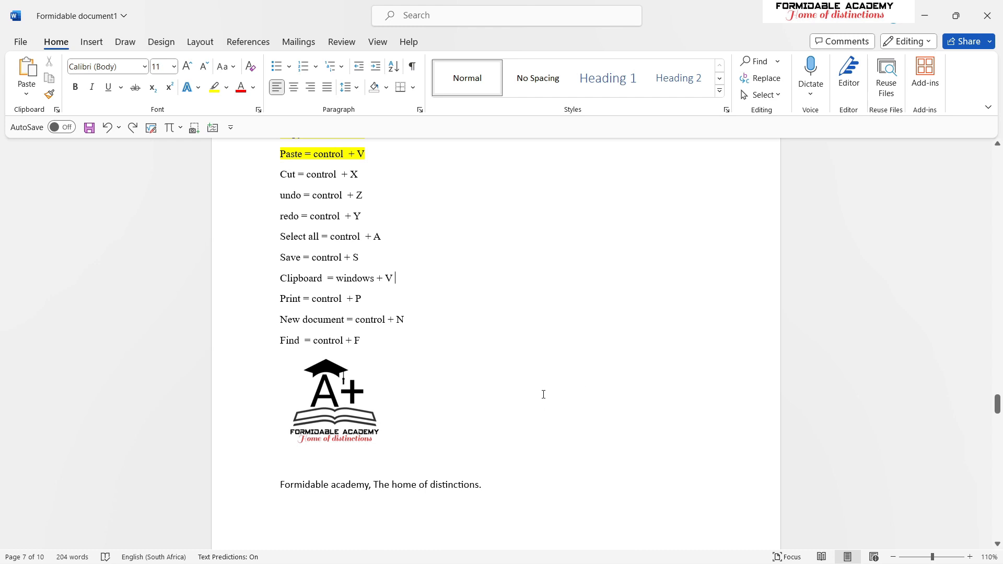
mouse_move(551, 366)
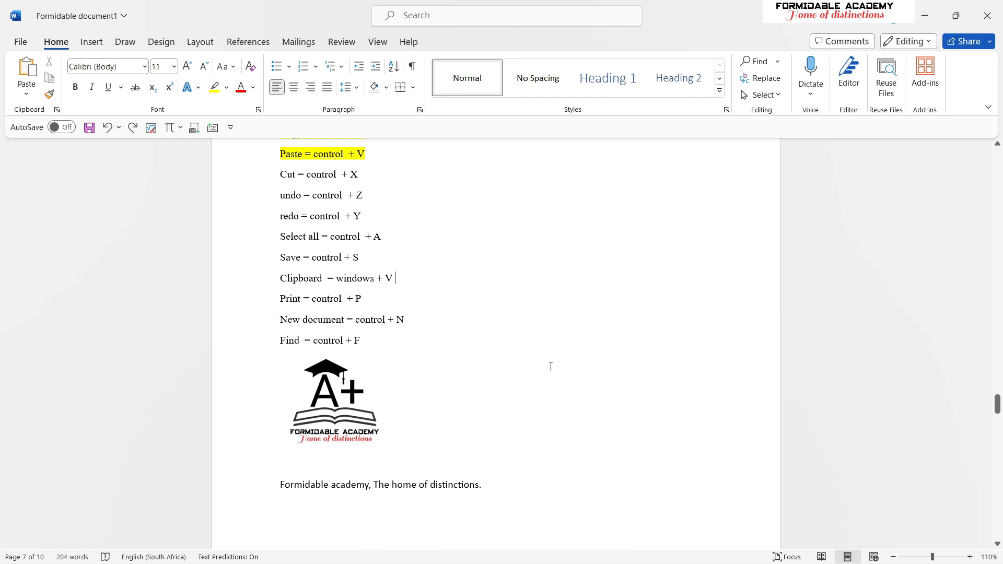
mouse_move(408, 334)
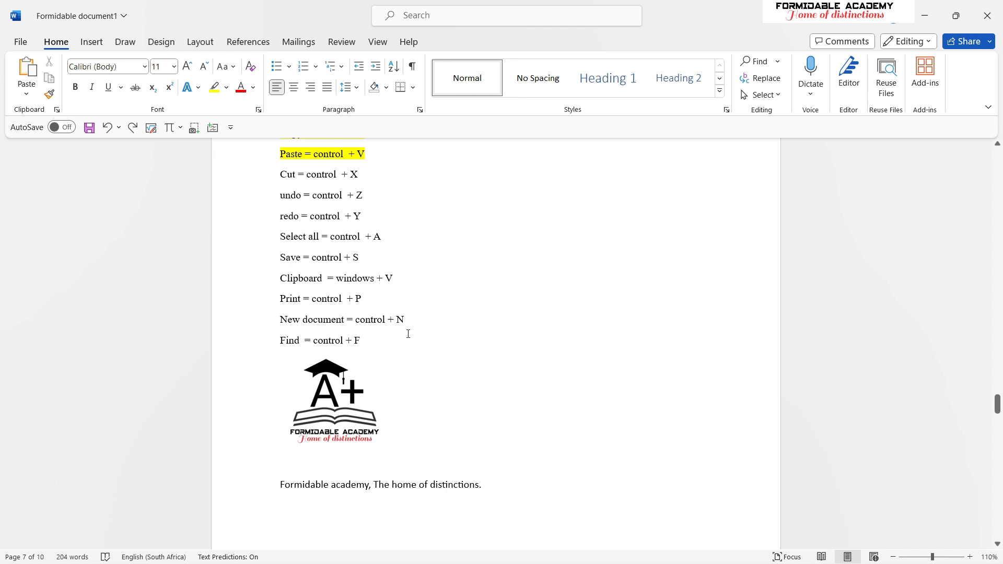
mouse_move(404, 321)
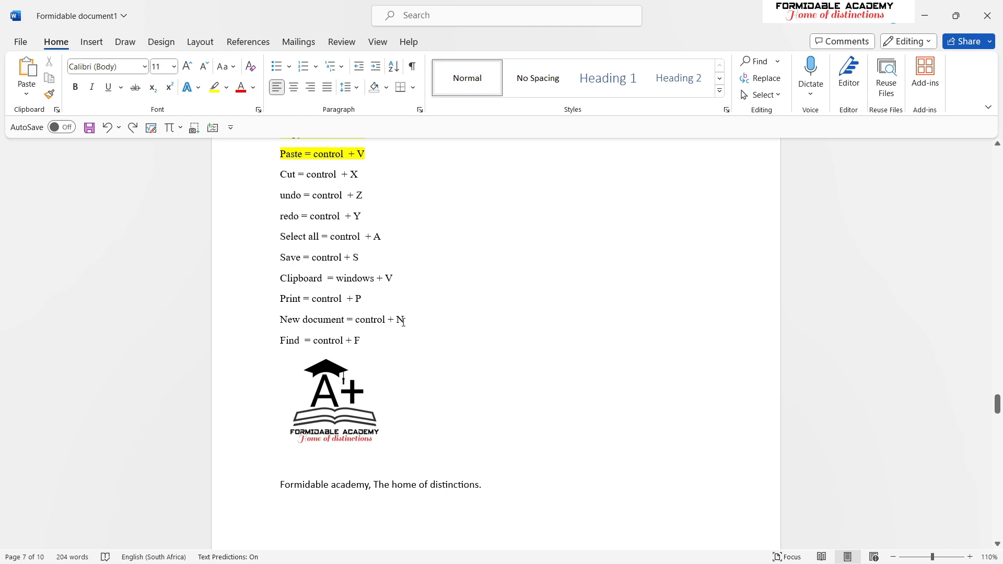
mouse_move(442, 313)
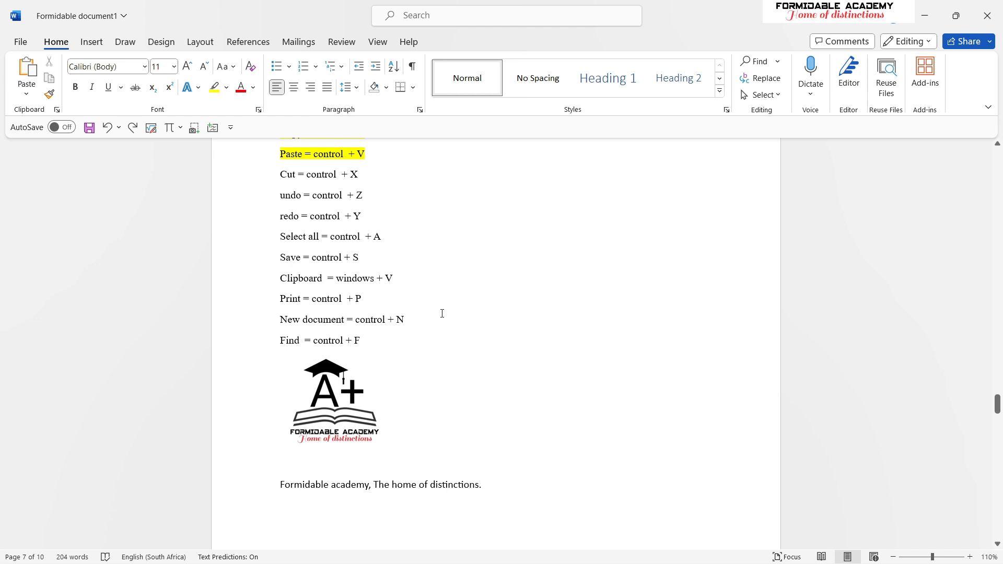
mouse_move(401, 279)
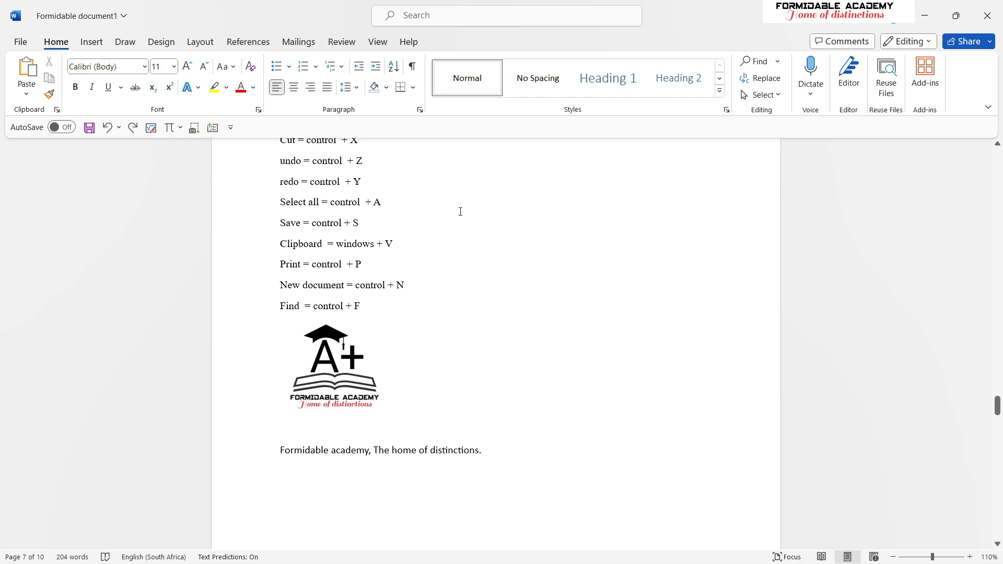
Place the cursor after the Clipboard line and go to the File backstage Home page
left_click(394, 244)
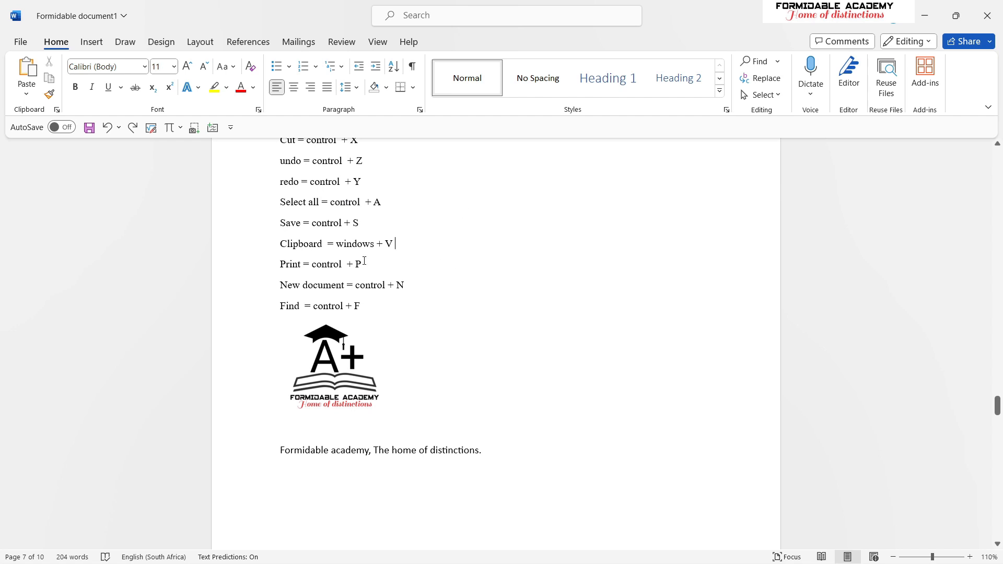
left_click_drag(280, 263, 370, 263)
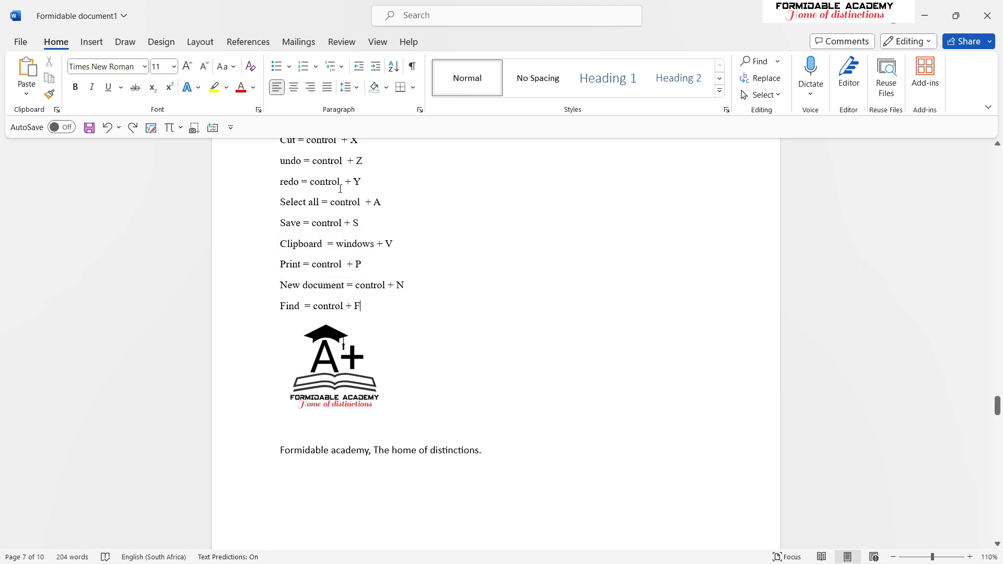
left_click(19, 41)
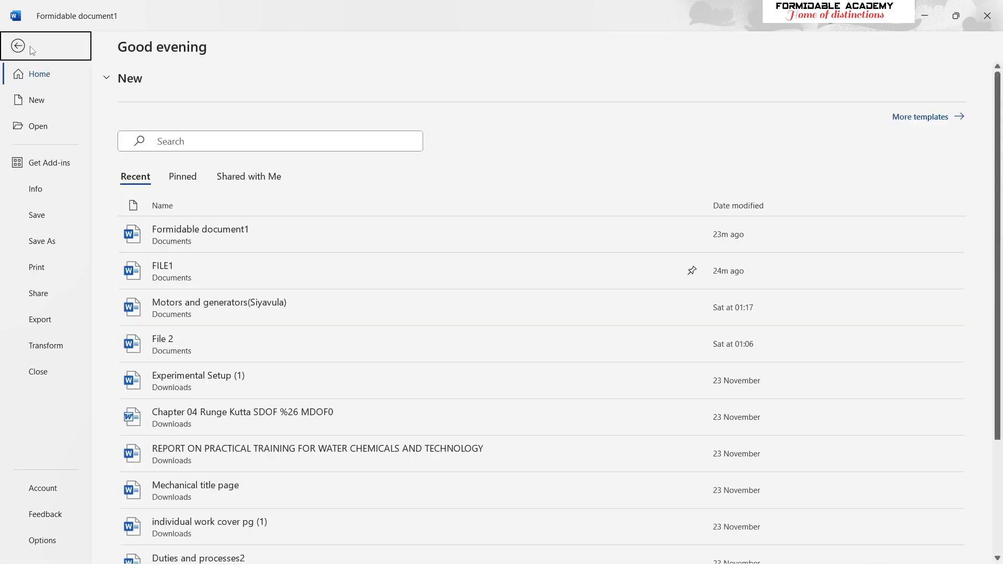
View the Print preview for Microsoft Print to PDF, then return to the document
left_click(18, 46)
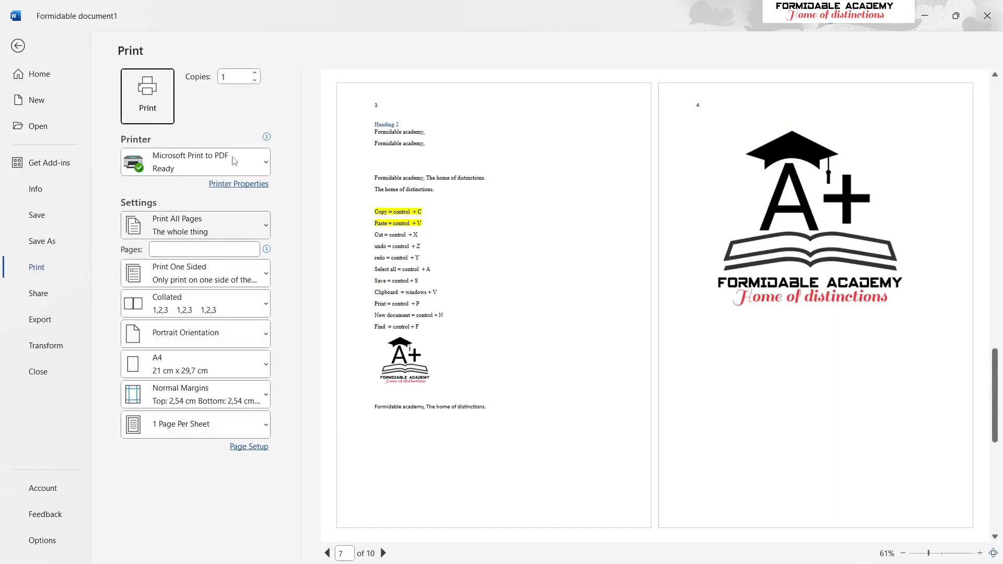
mouse_move(265, 137)
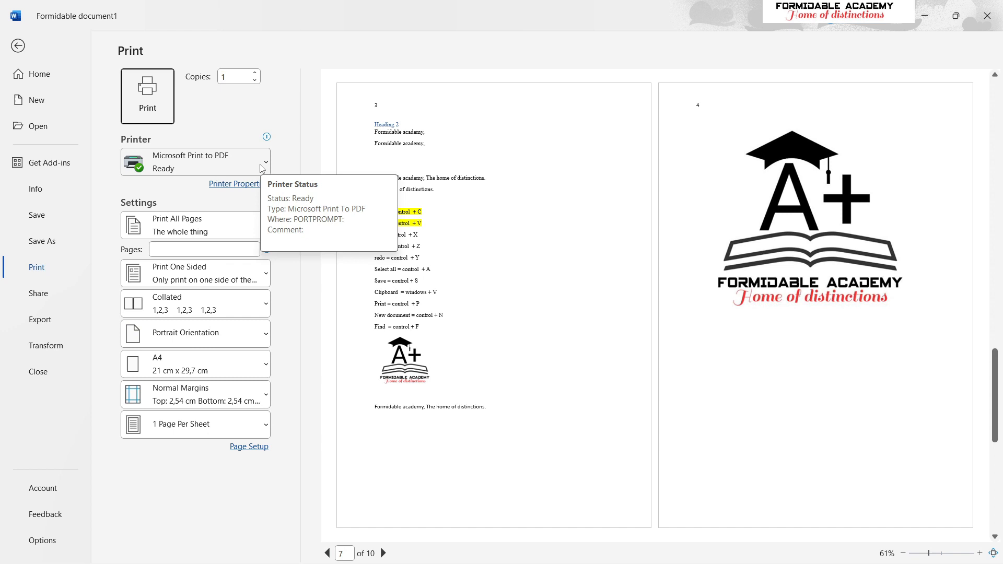
mouse_move(218, 368)
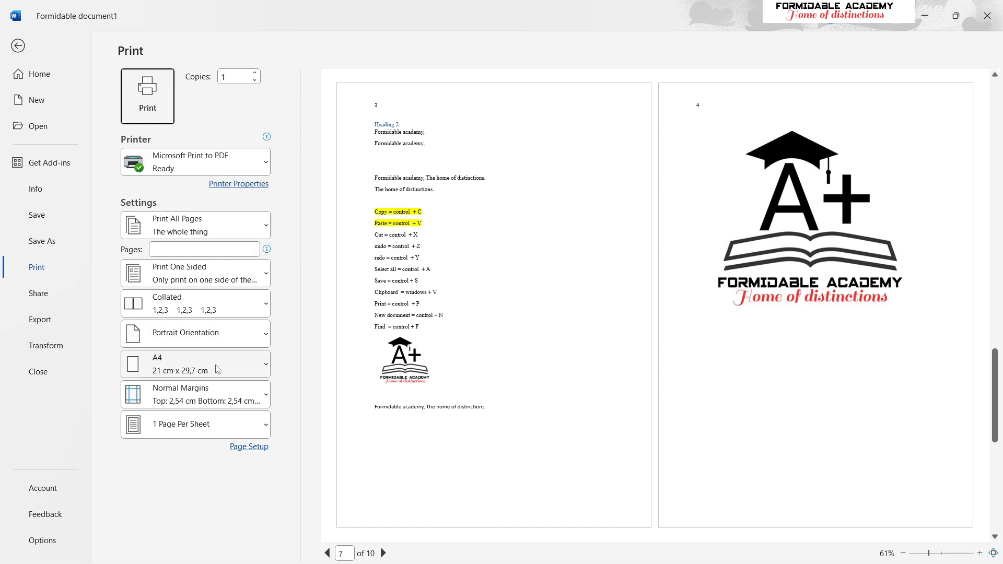
mouse_move(215, 317)
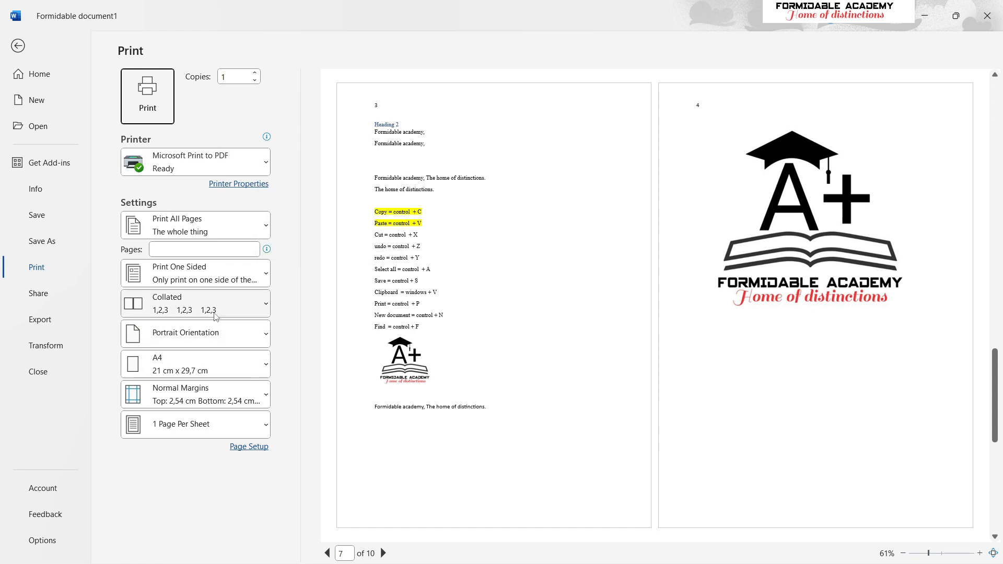
left_click(18, 45)
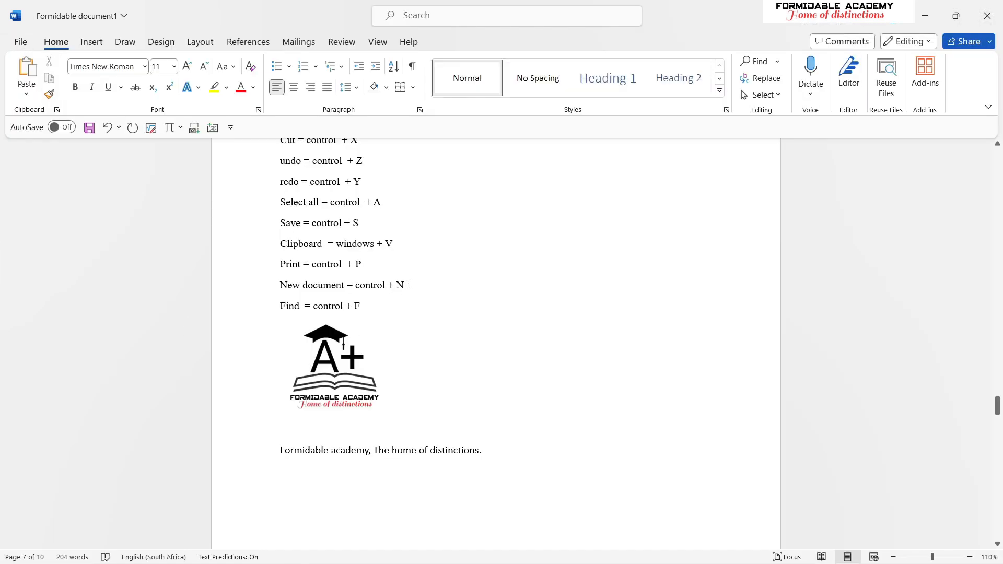
left_click(360, 306)
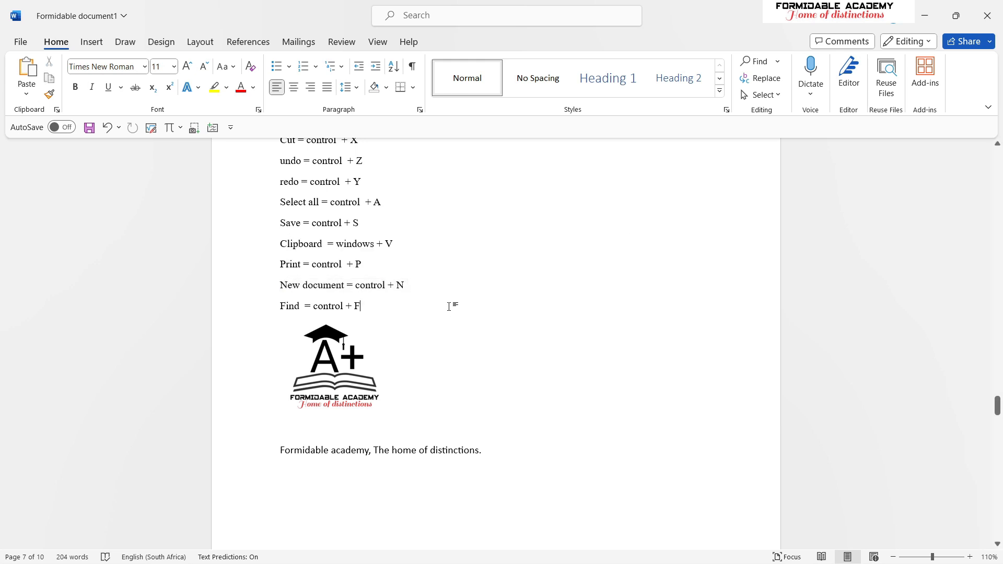
key("ctrl+n")
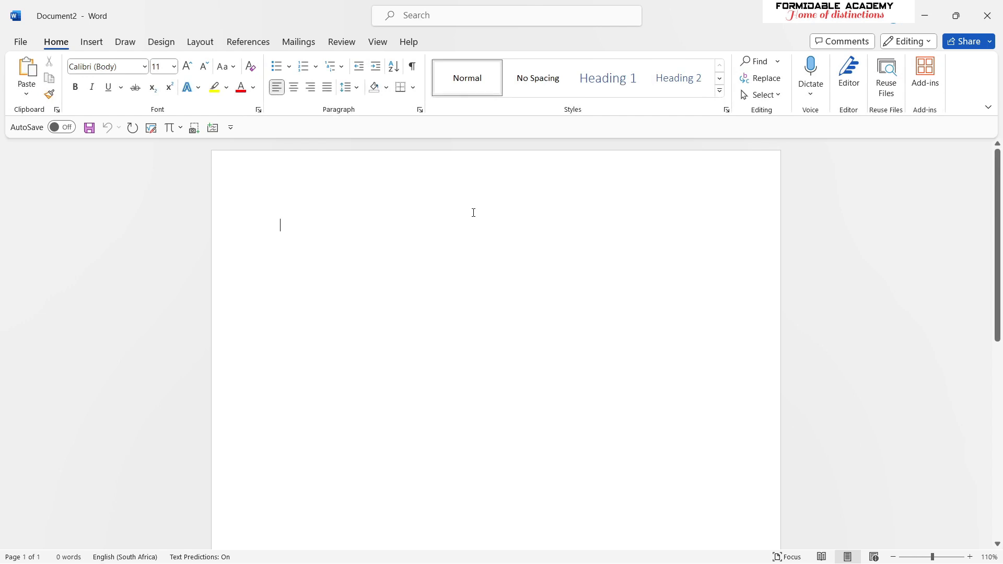
left_click(21, 42)
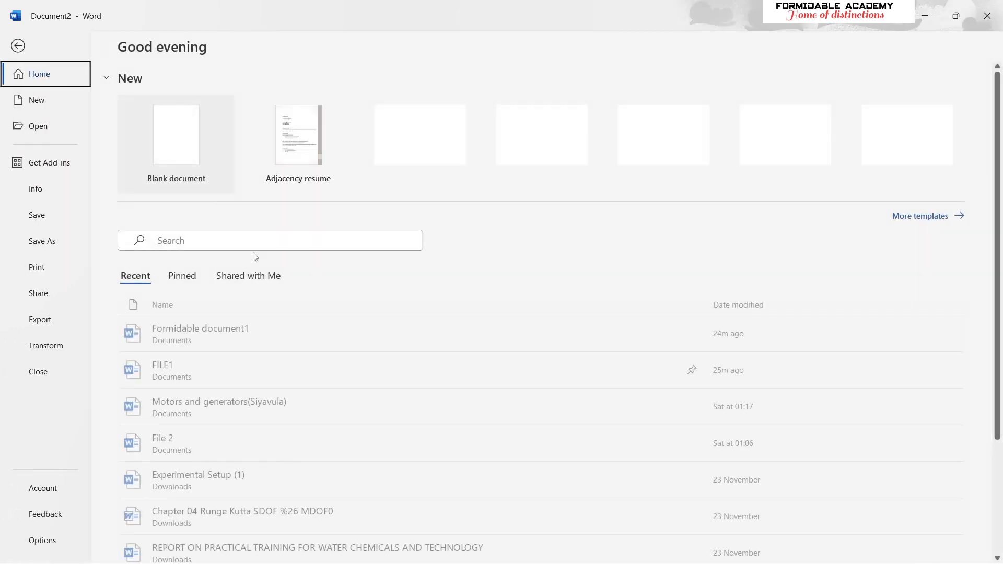
left_click(201, 329)
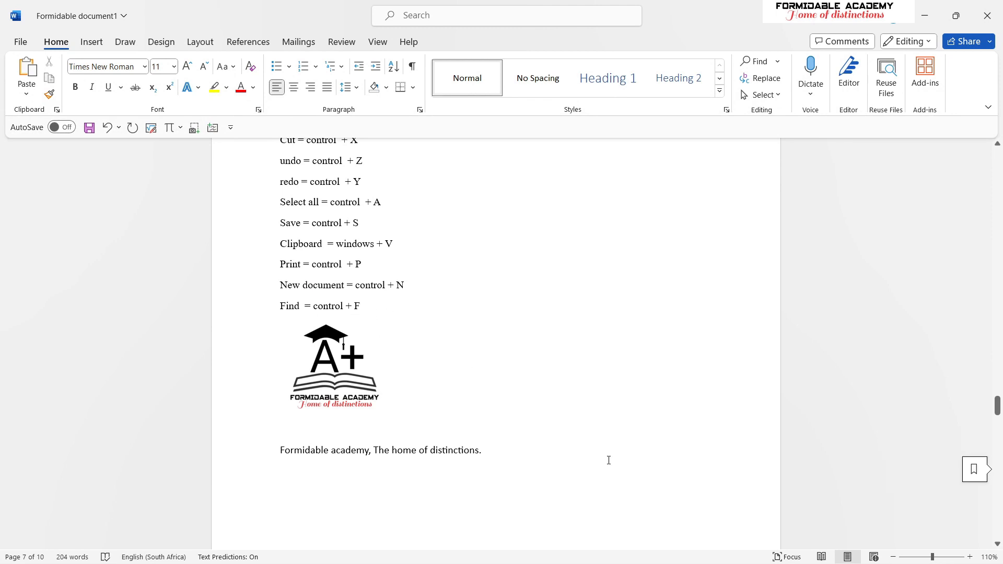
Search the Navigation pane for 'distinctions' and step through its three matches
scroll("down", 3)
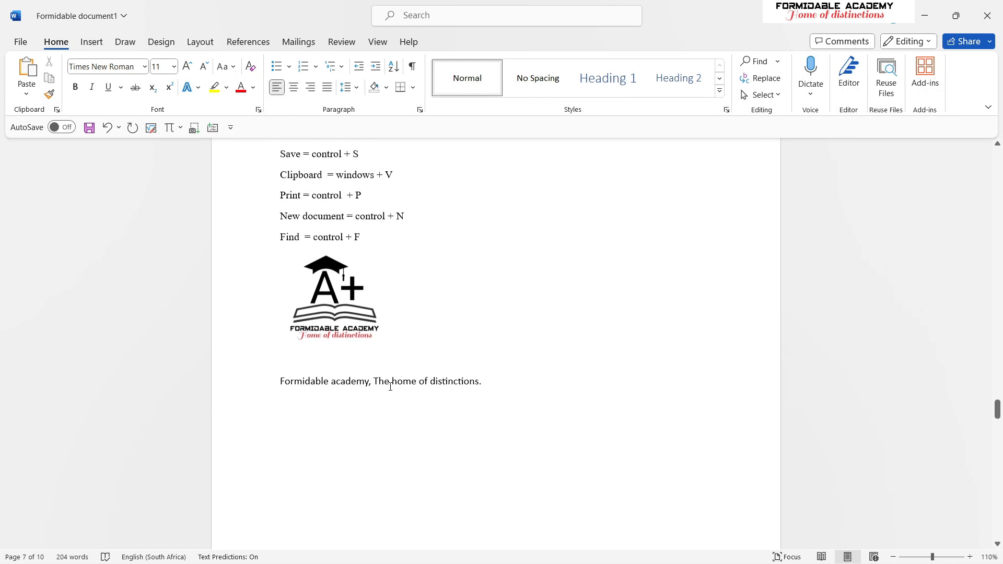
double_click(454, 381)
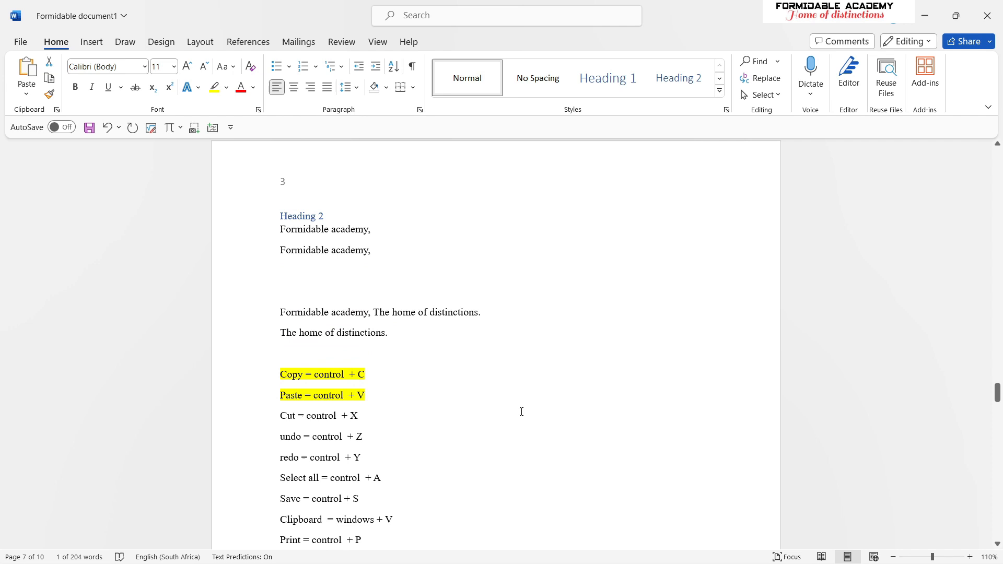
scroll("down", 3)
type("distinctions")
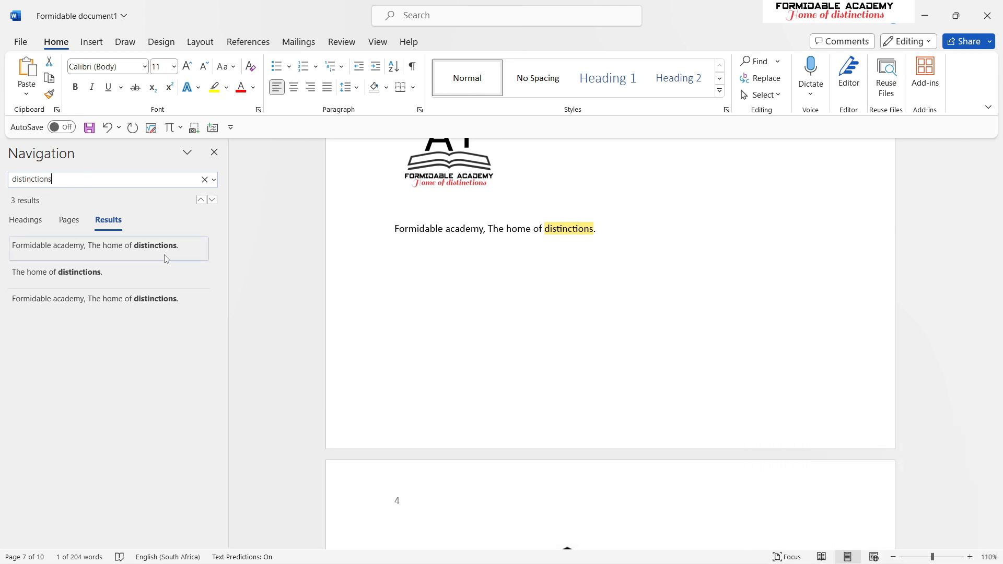
mouse_move(79, 283)
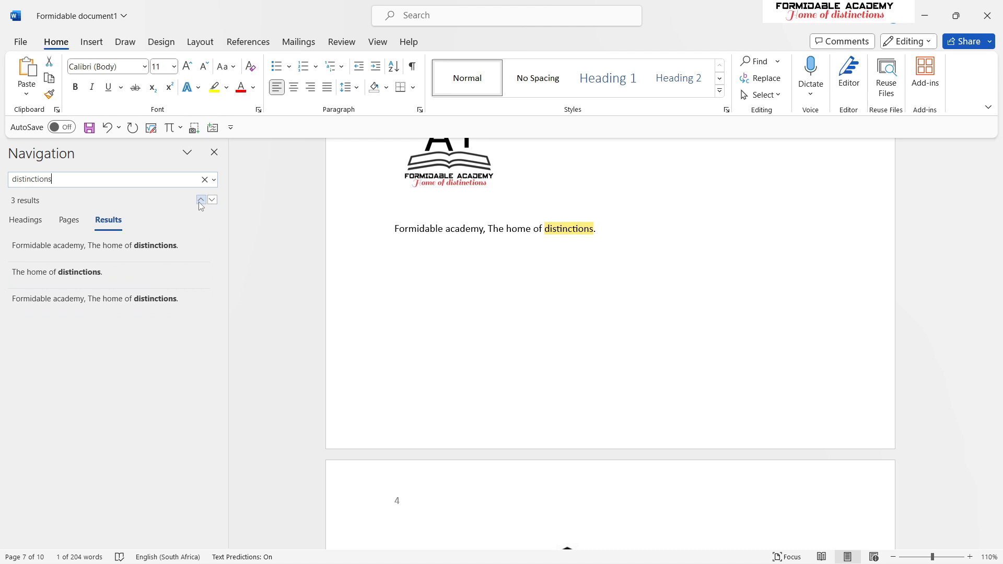
left_click(201, 199)
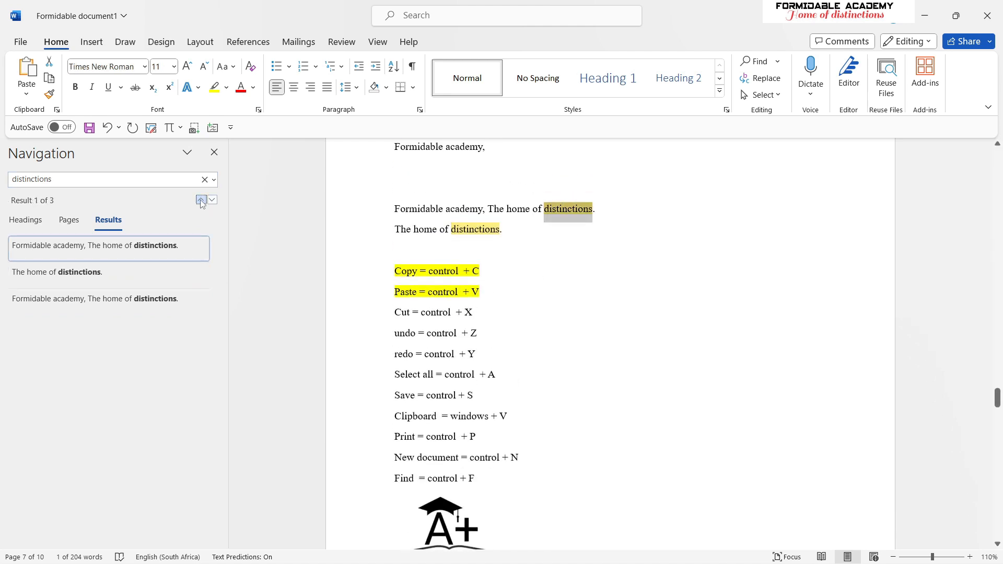
left_click(200, 199)
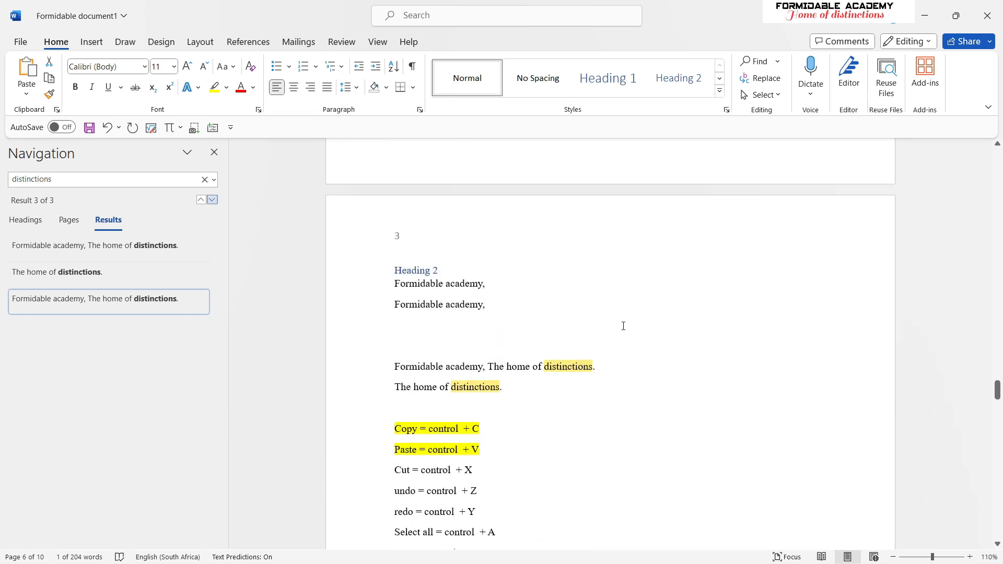
mouse_move(145, 160)
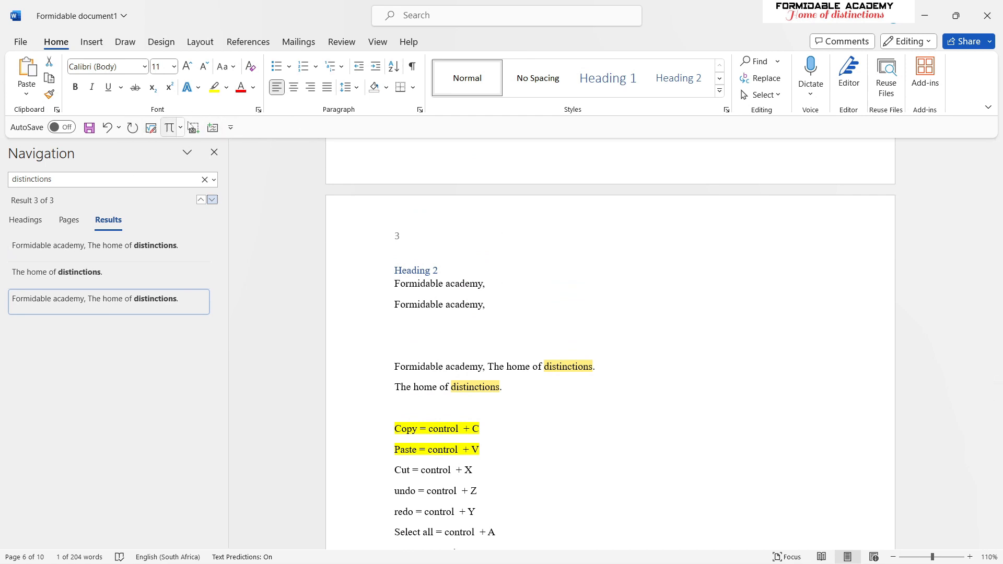
mouse_move(268, 125)
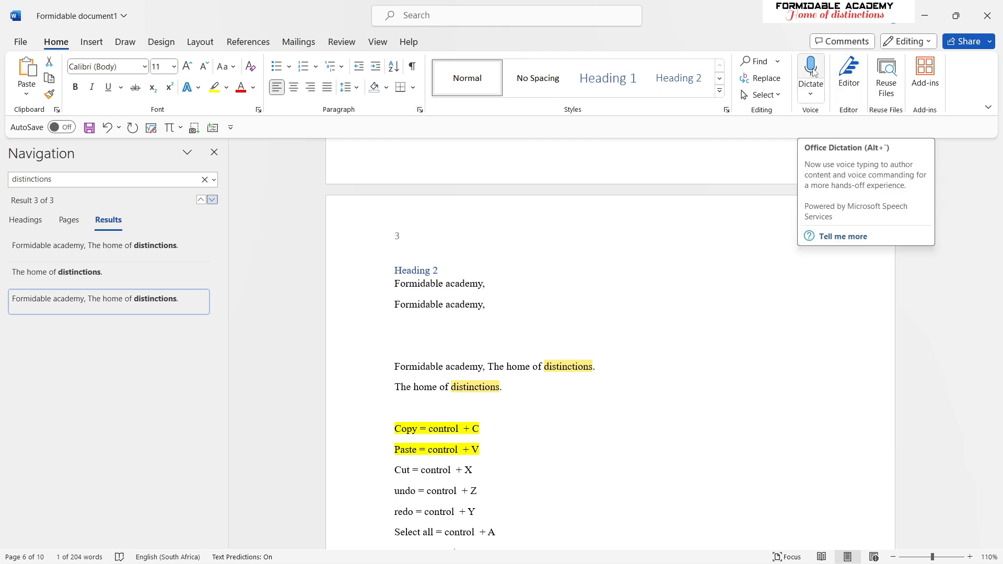
Add Dictate to the Quick Access Toolbar
right_click(812, 71)
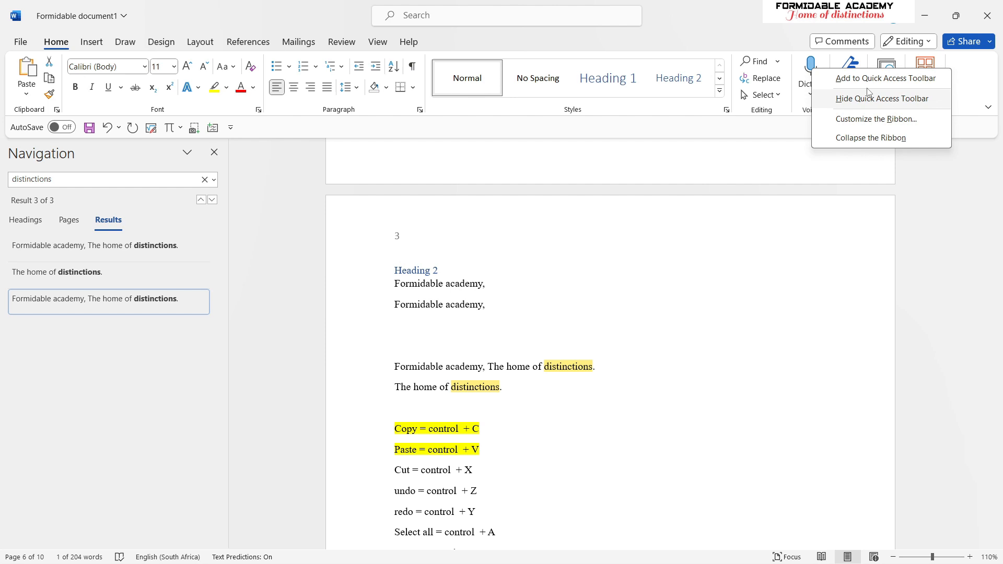
left_click(882, 98)
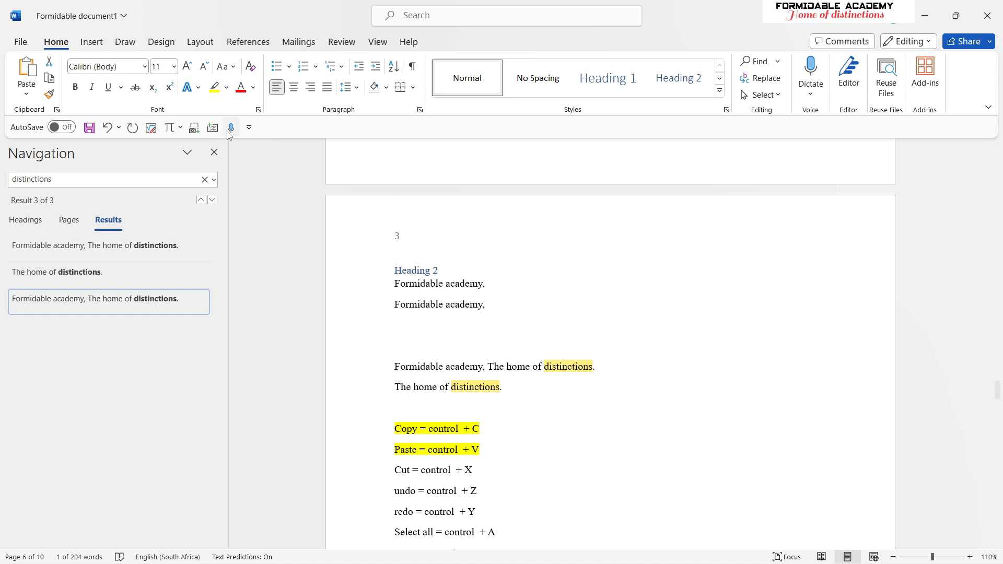
Look over the Design and References ribbons, then return to Home
left_click(161, 42)
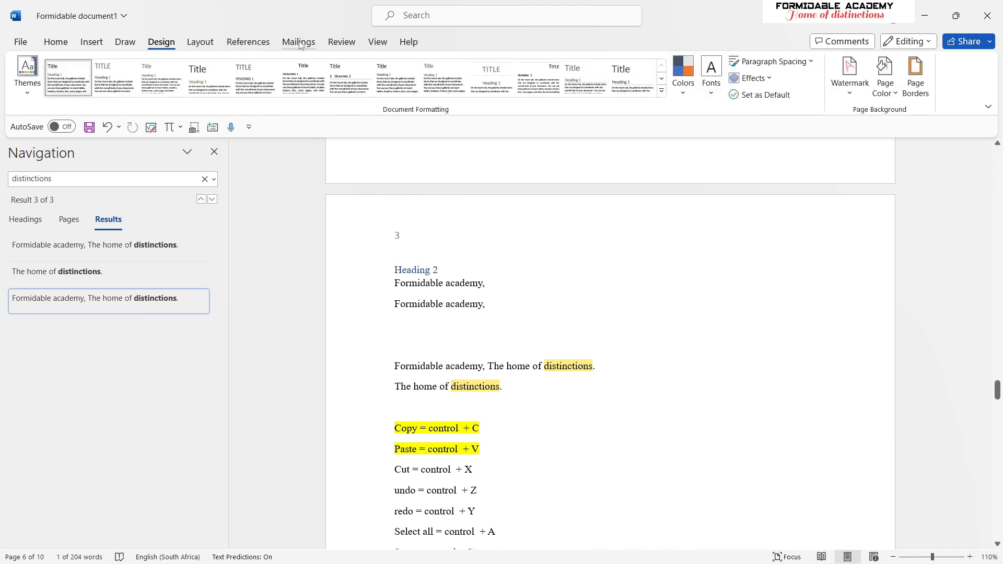
left_click(248, 42)
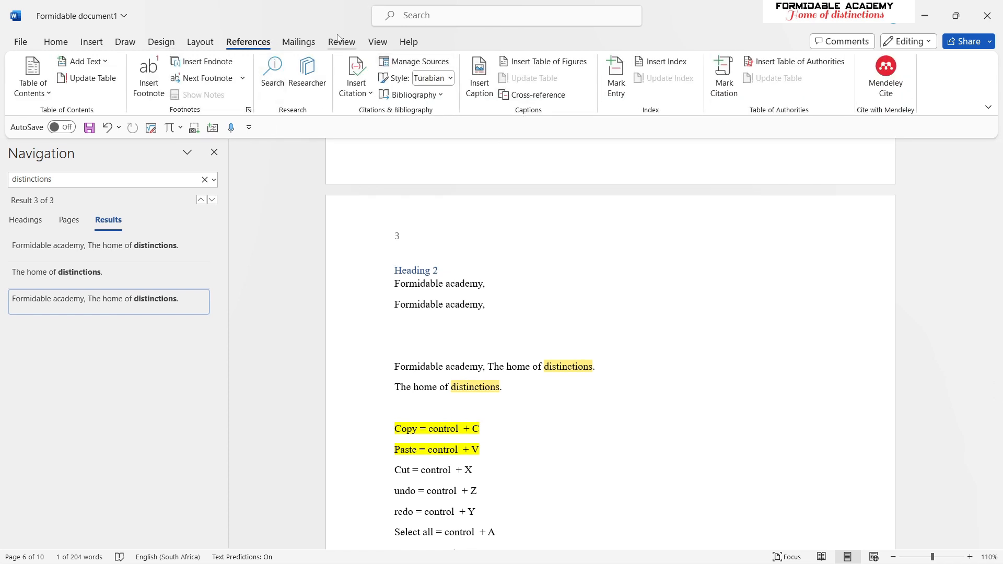
left_click(56, 41)
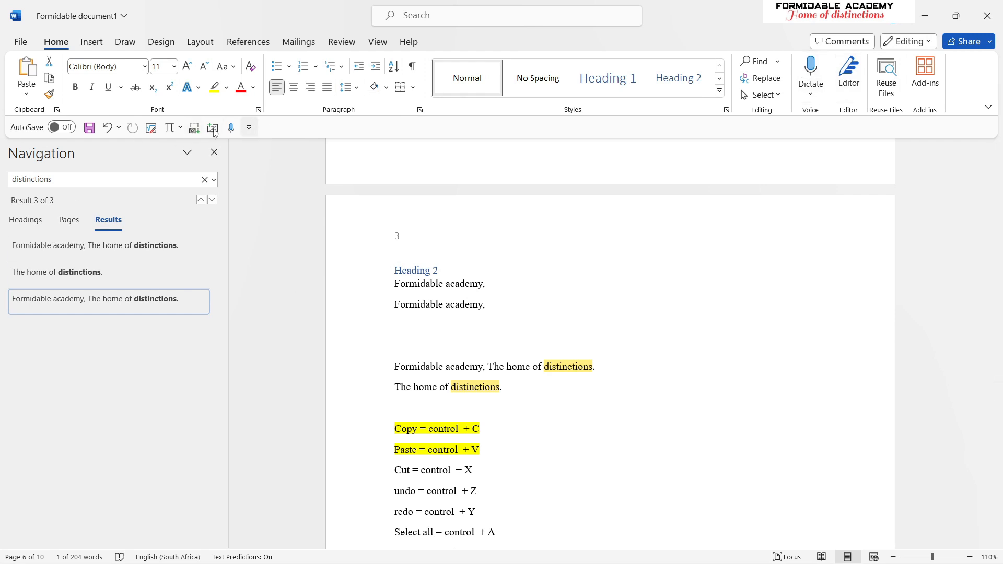
mouse_move(187, 152)
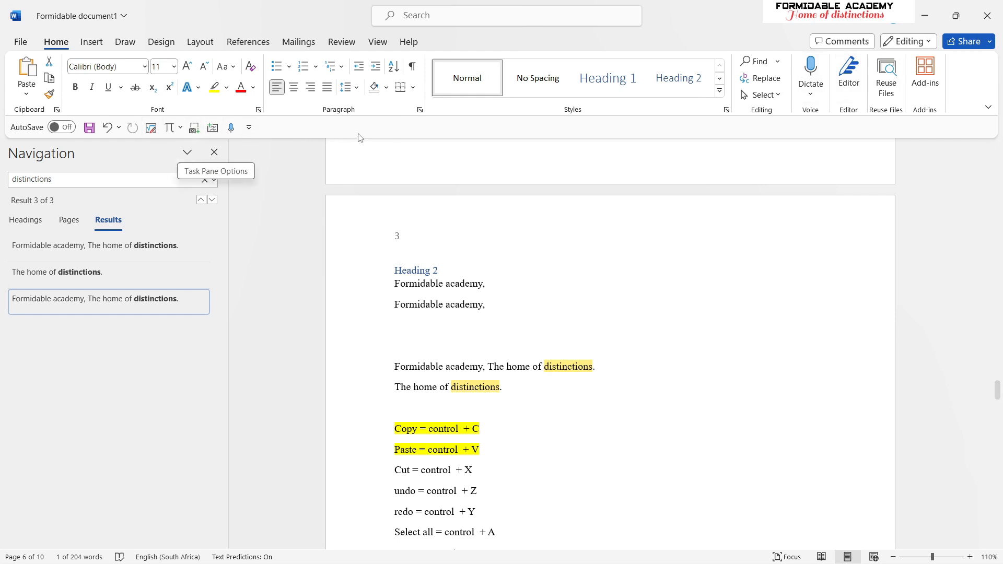
mouse_move(405, 145)
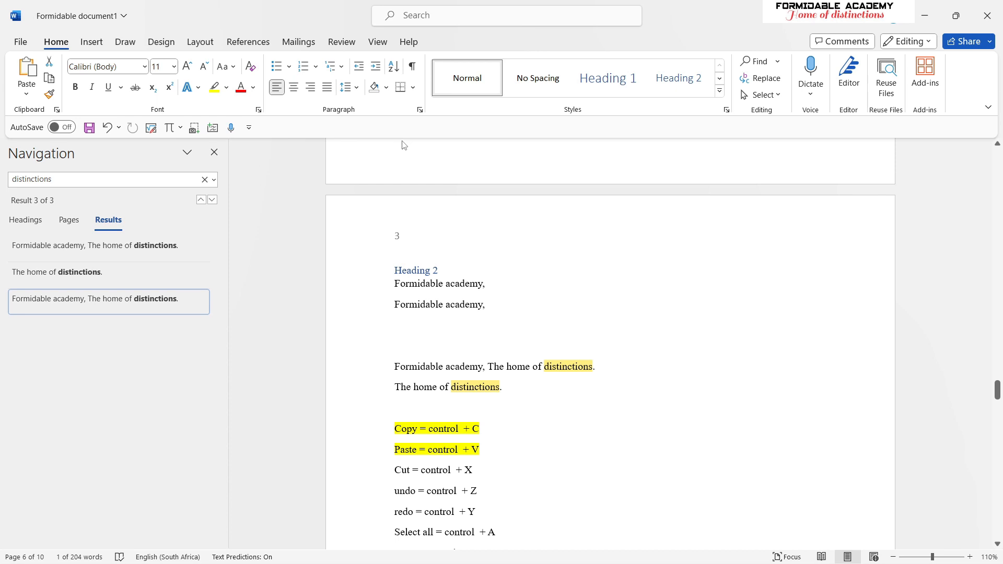
mouse_move(457, 143)
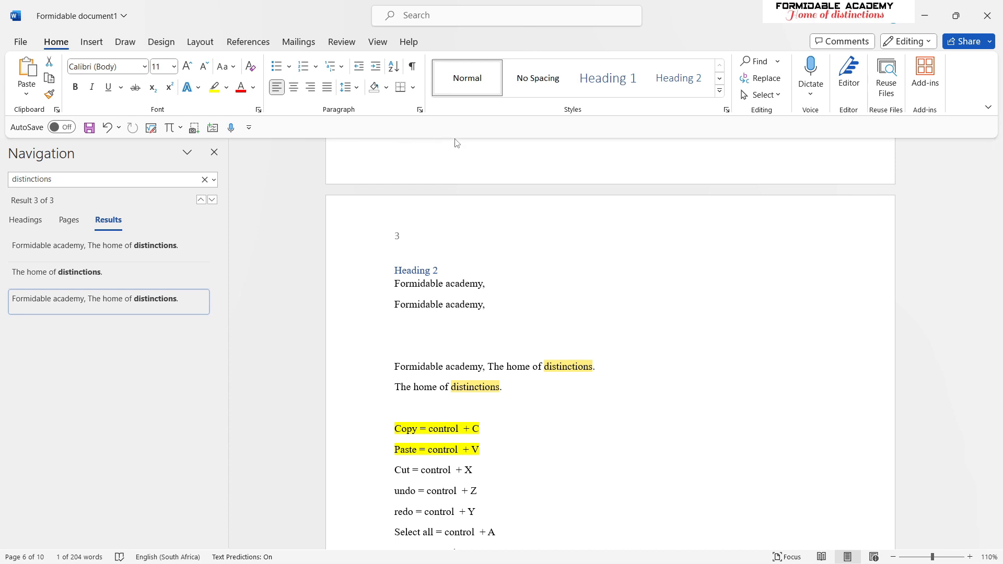
mouse_move(589, 140)
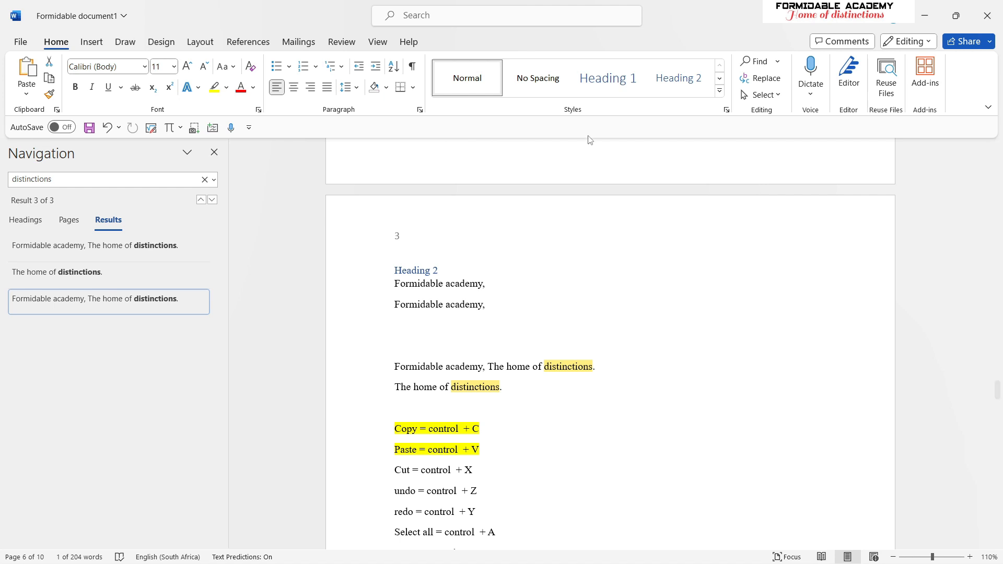
mouse_move(596, 132)
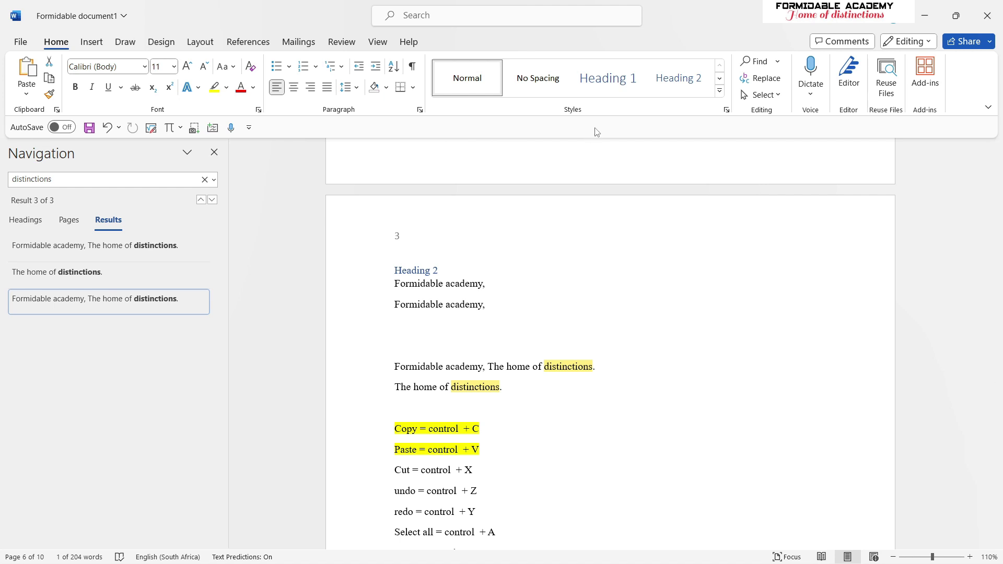
mouse_move(604, 121)
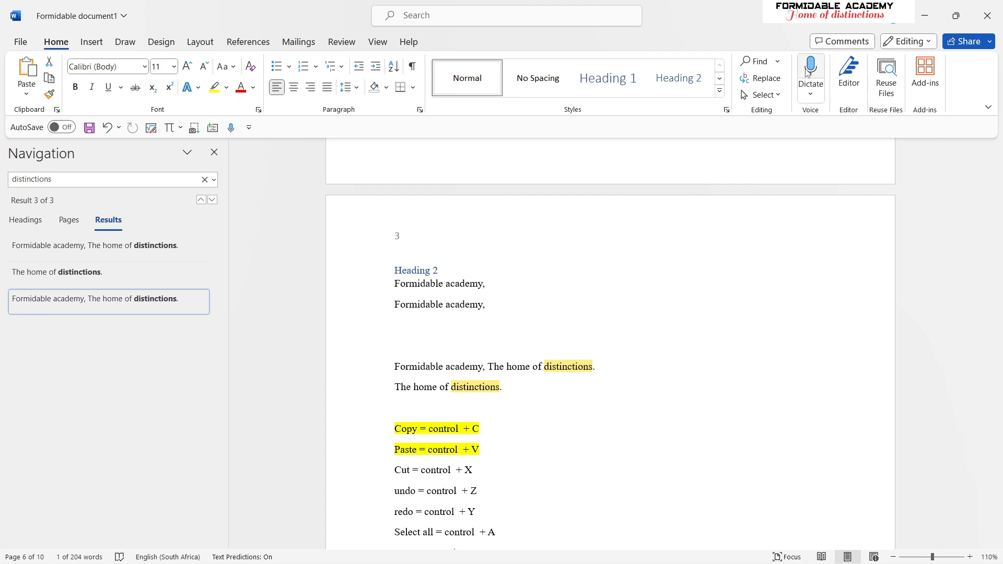
mouse_move(810, 68)
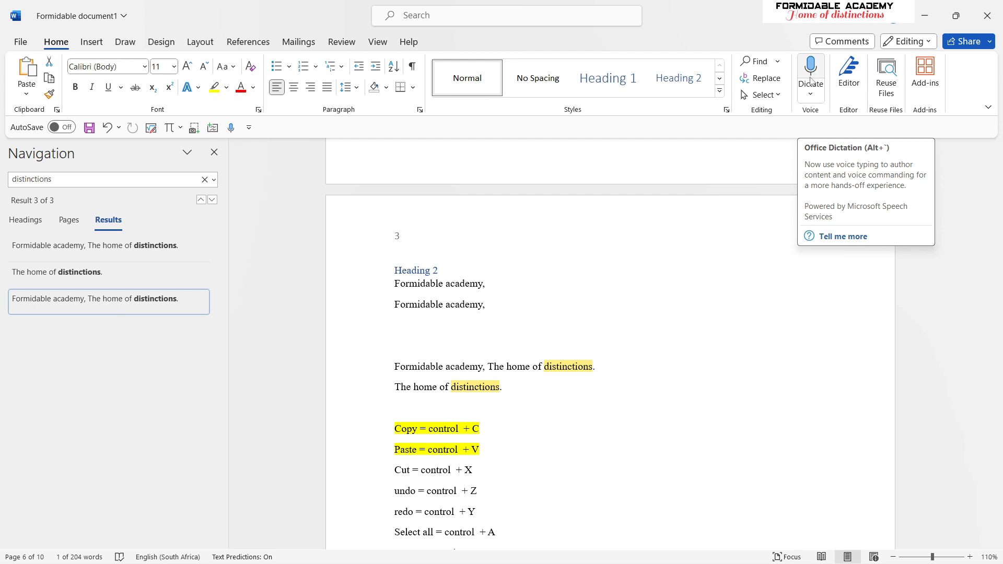
mouse_move(811, 88)
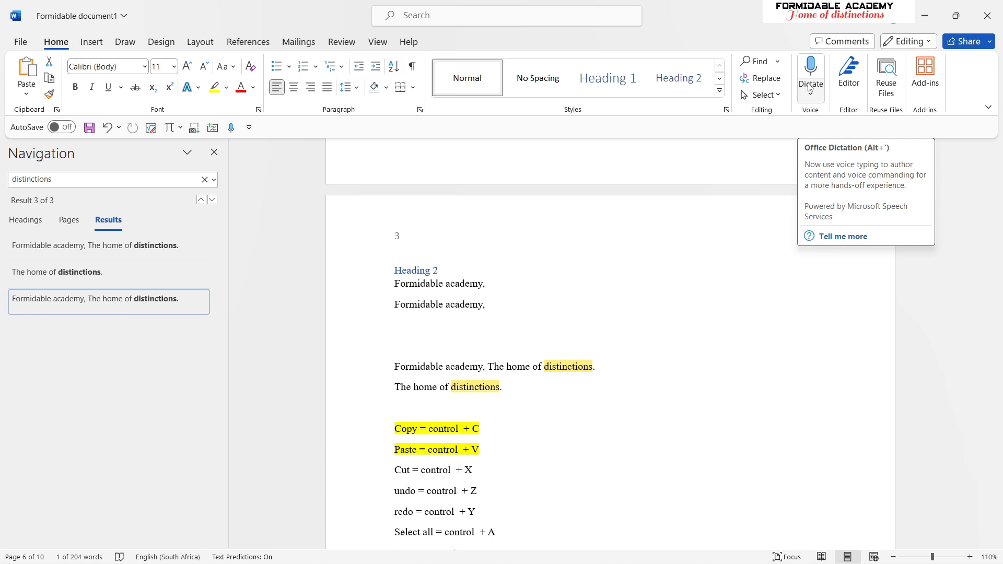
mouse_move(810, 74)
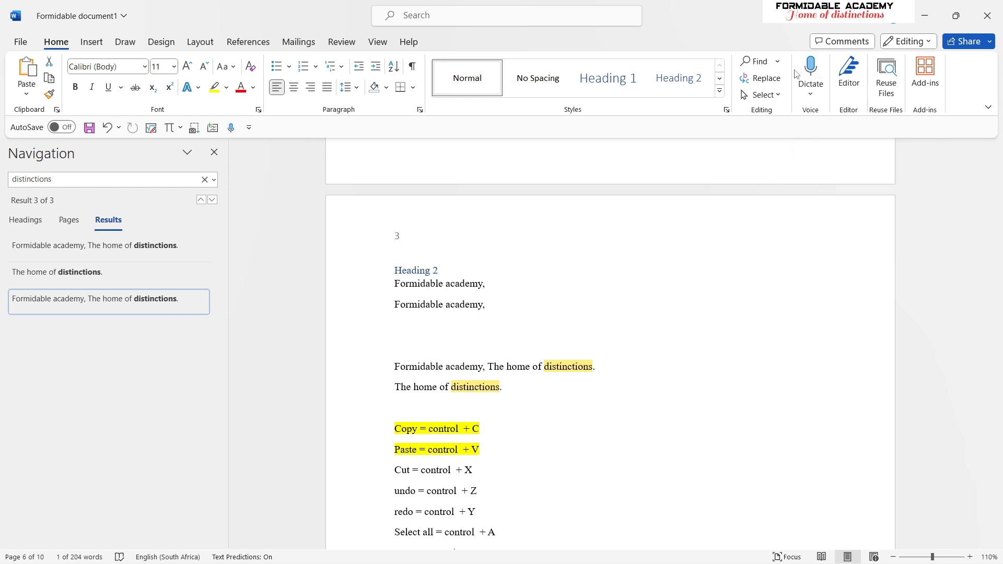
mouse_move(794, 74)
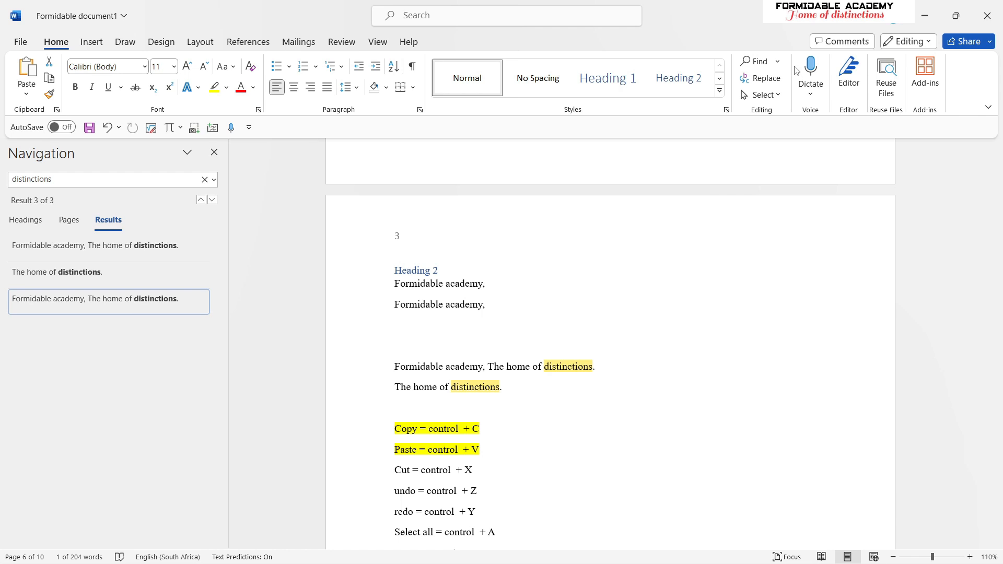
mouse_move(793, 74)
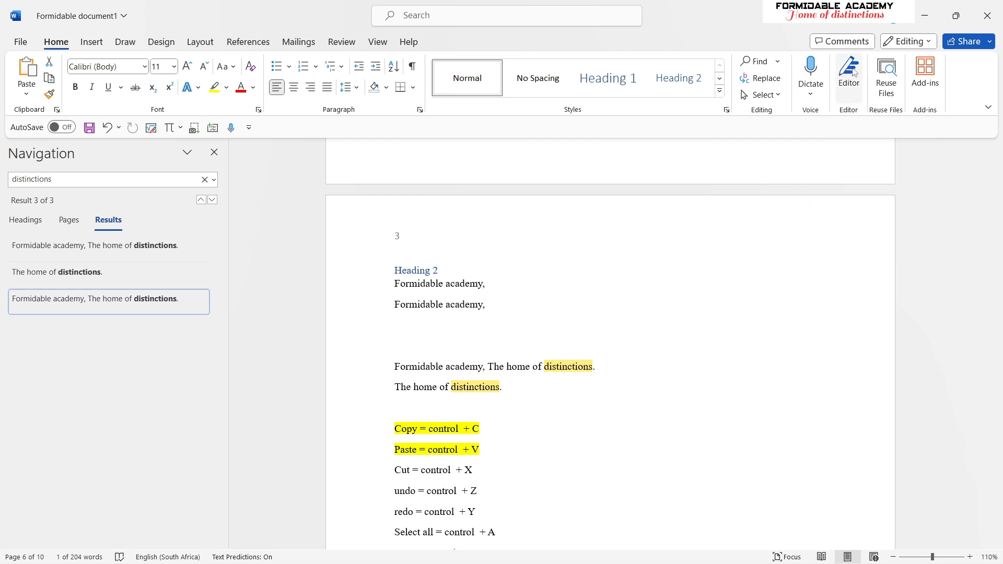
mouse_move(849, 71)
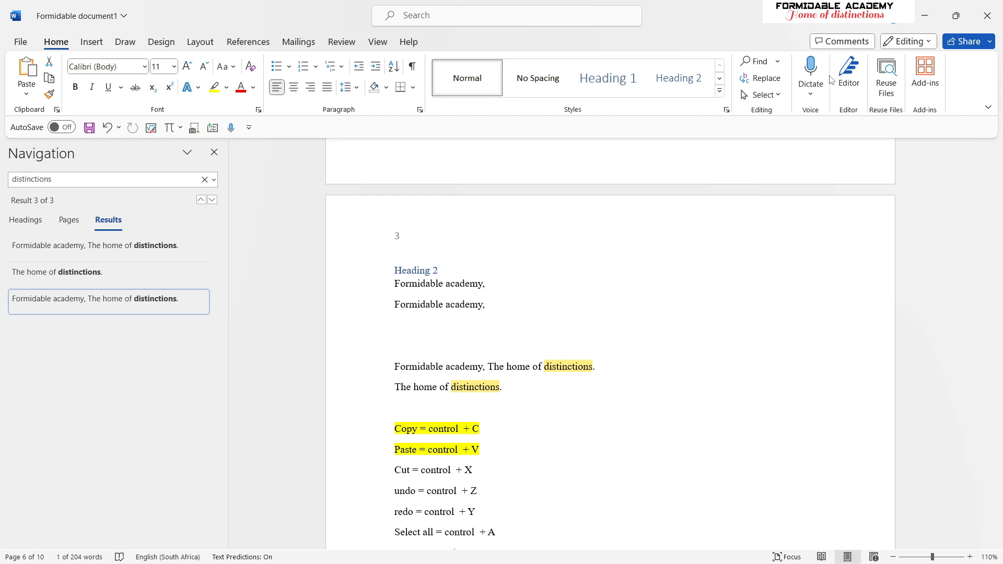
mouse_move(849, 81)
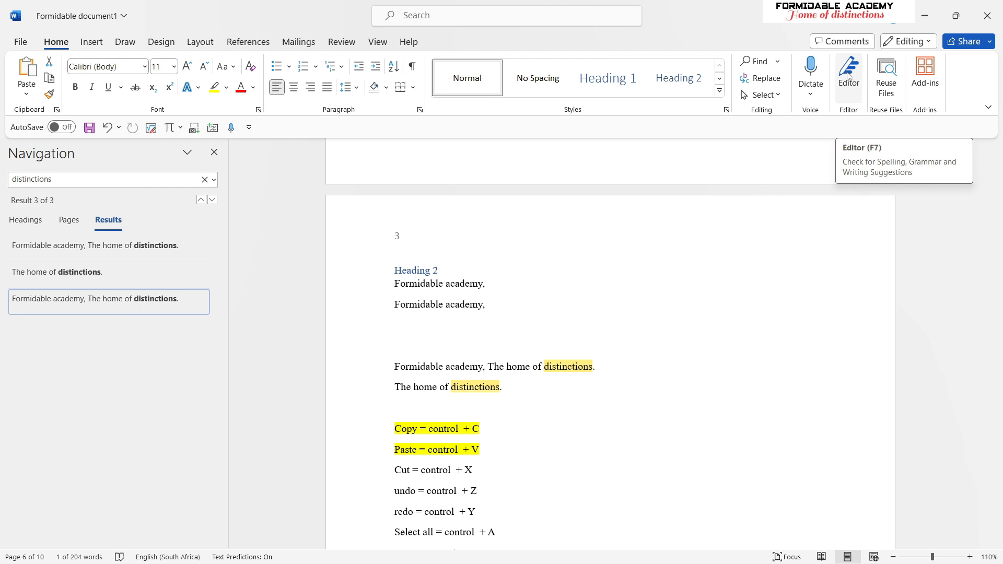
mouse_move(854, 100)
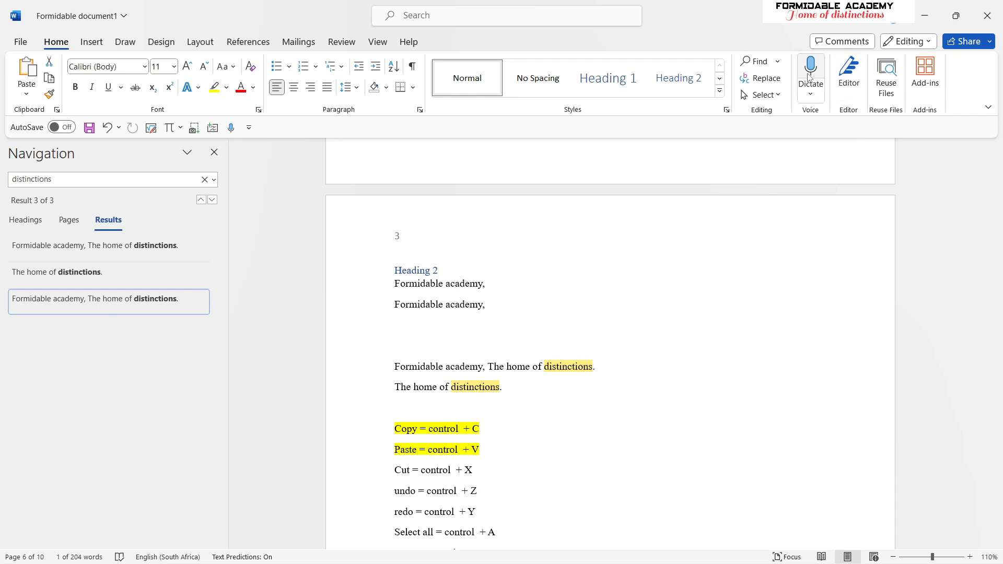
mouse_move(848, 71)
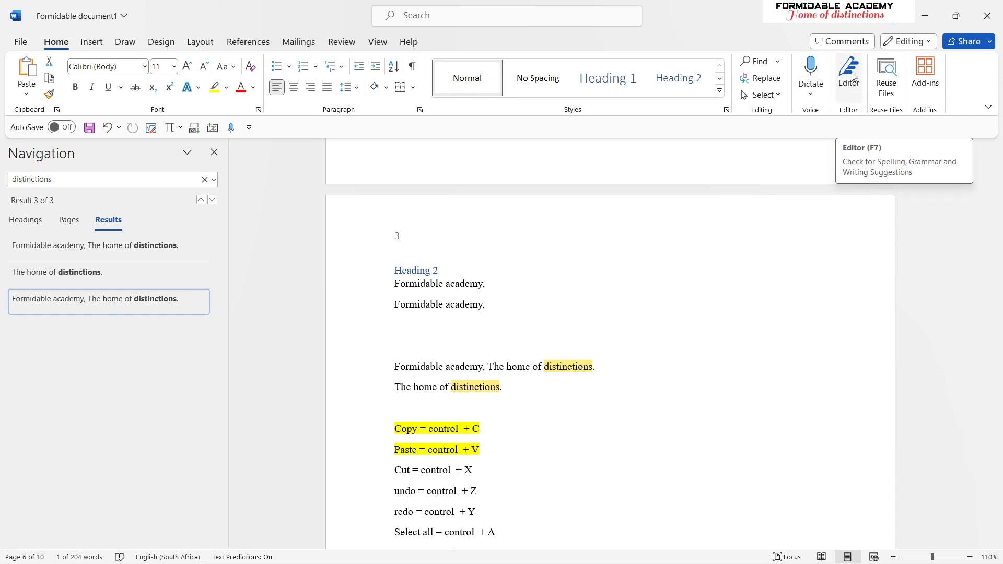
mouse_move(857, 90)
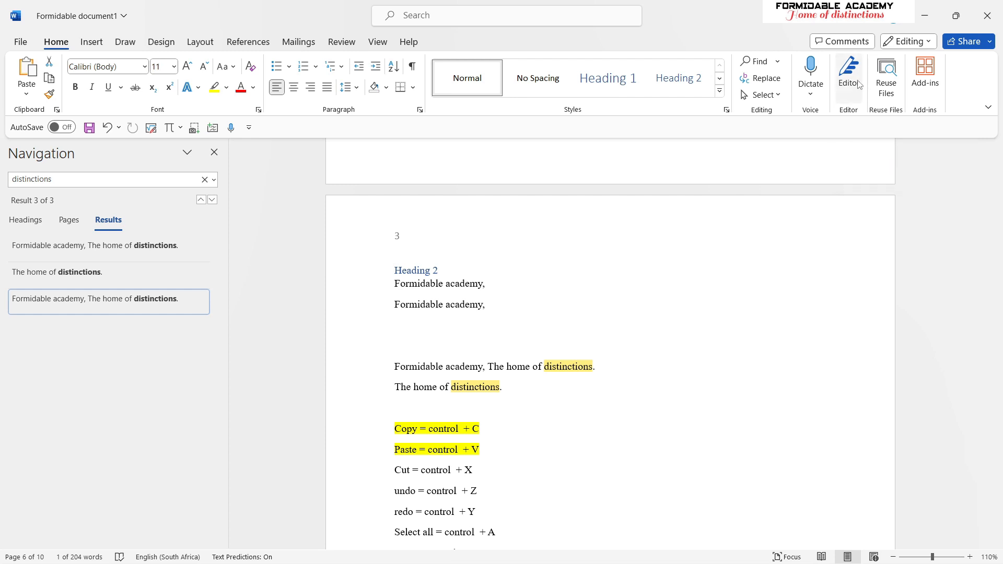
mouse_move(852, 78)
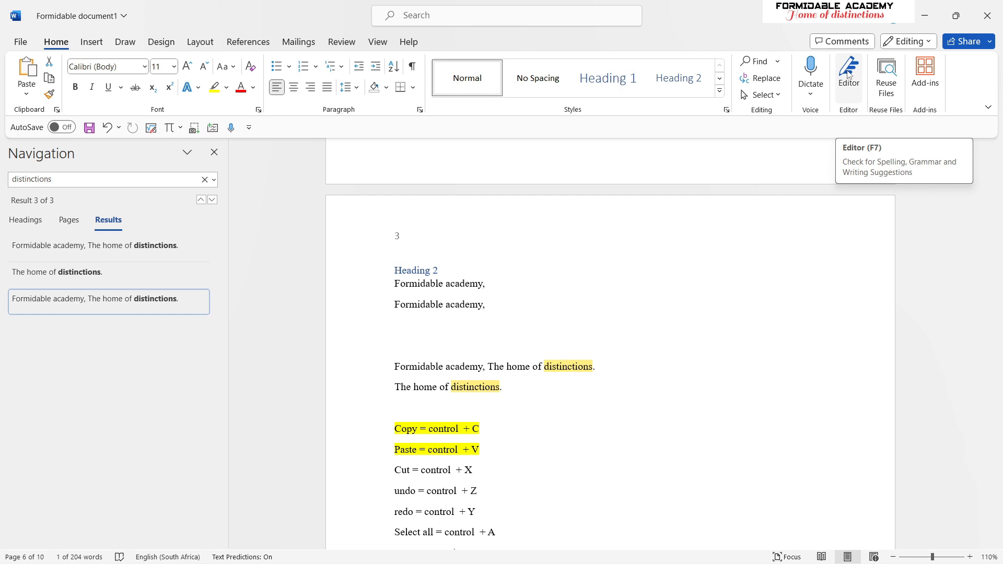
mouse_move(848, 76)
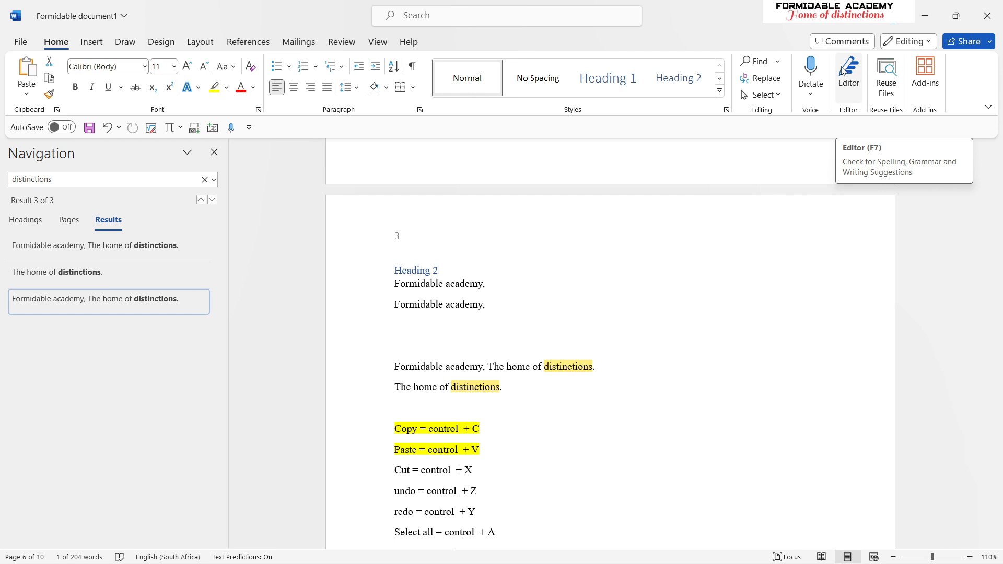
mouse_move(848, 81)
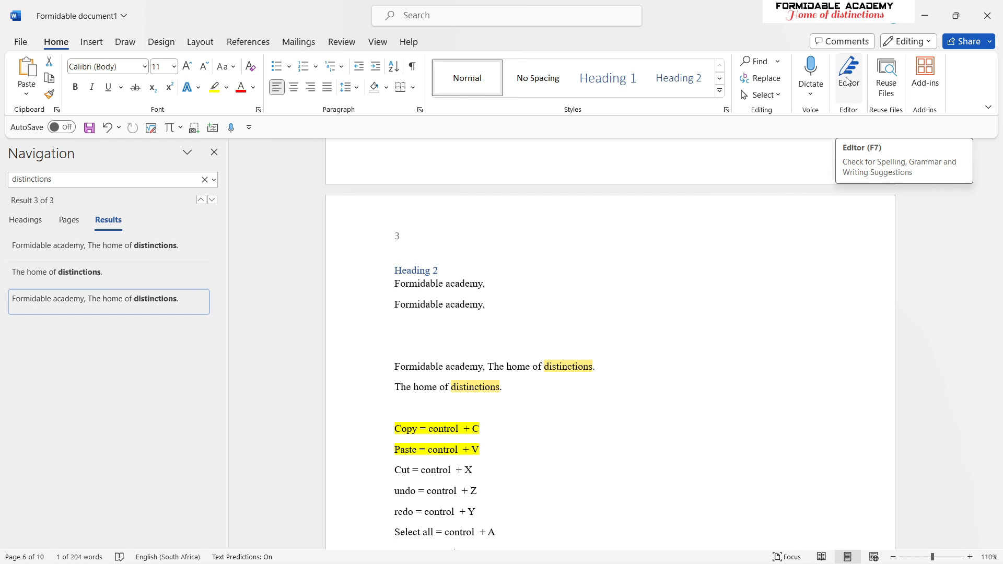
mouse_move(370, 106)
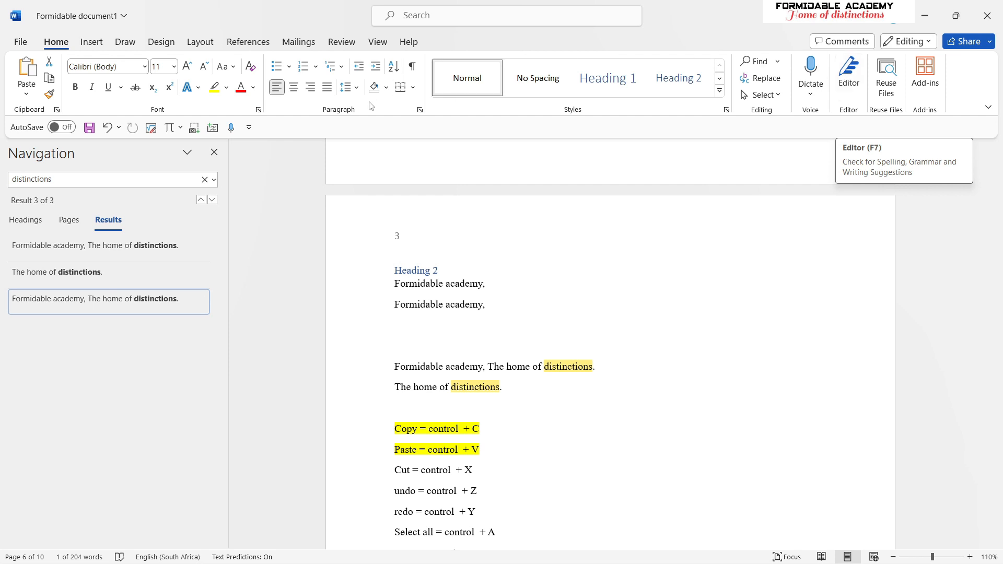
mouse_move(630, 58)
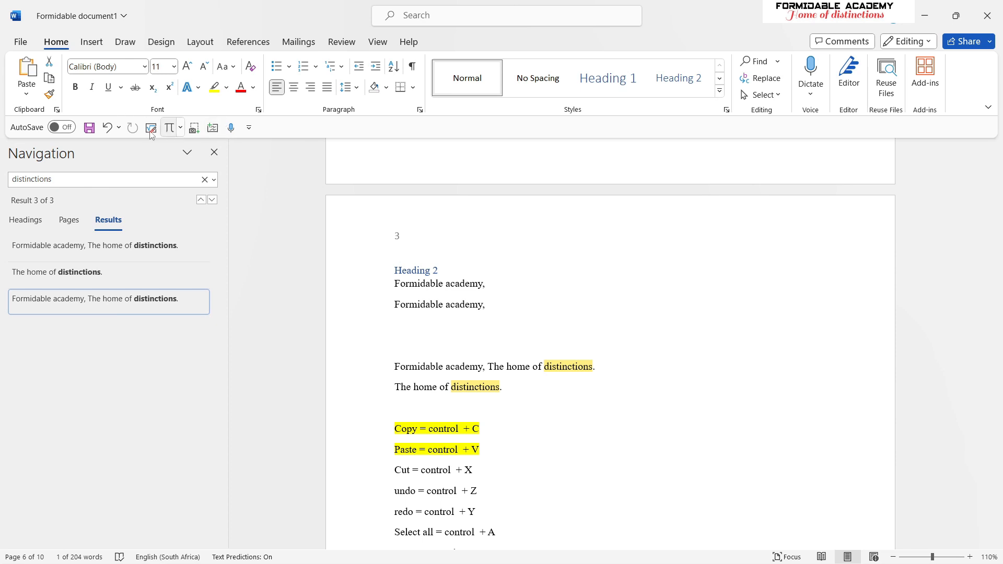
mouse_move(287, 132)
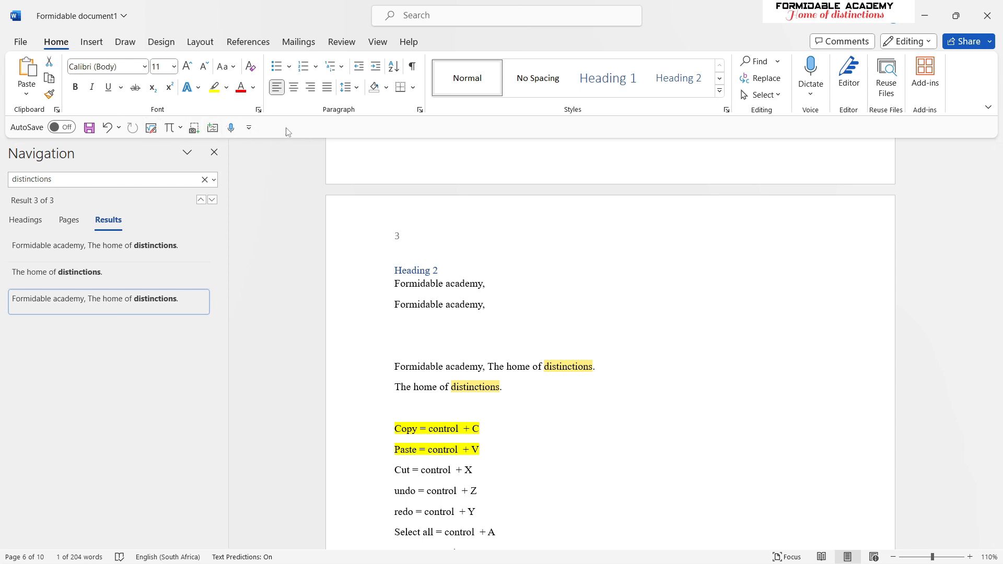
mouse_move(715, 106)
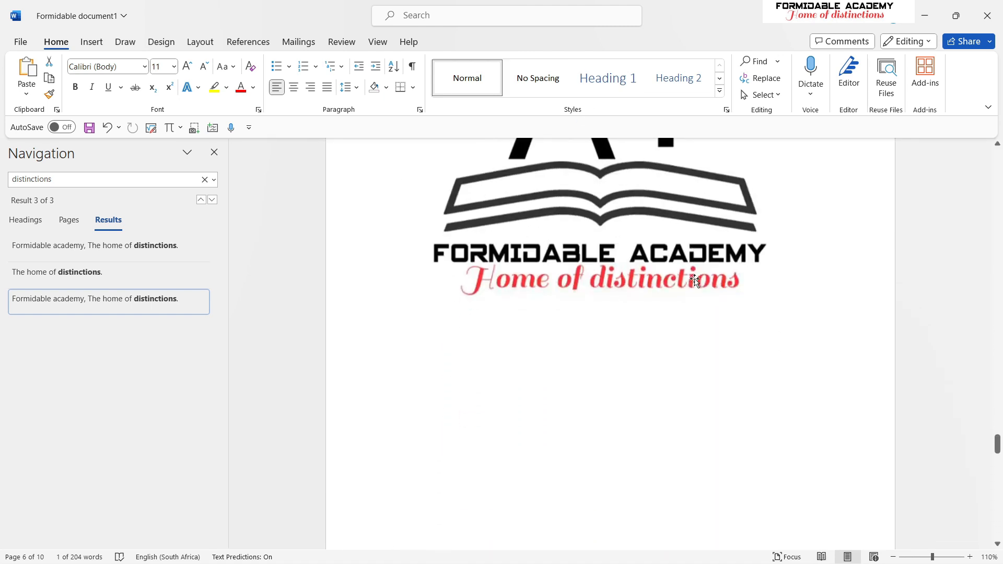
Scroll down to the Formidable Academy logo to resize it
scroll("down", 3)
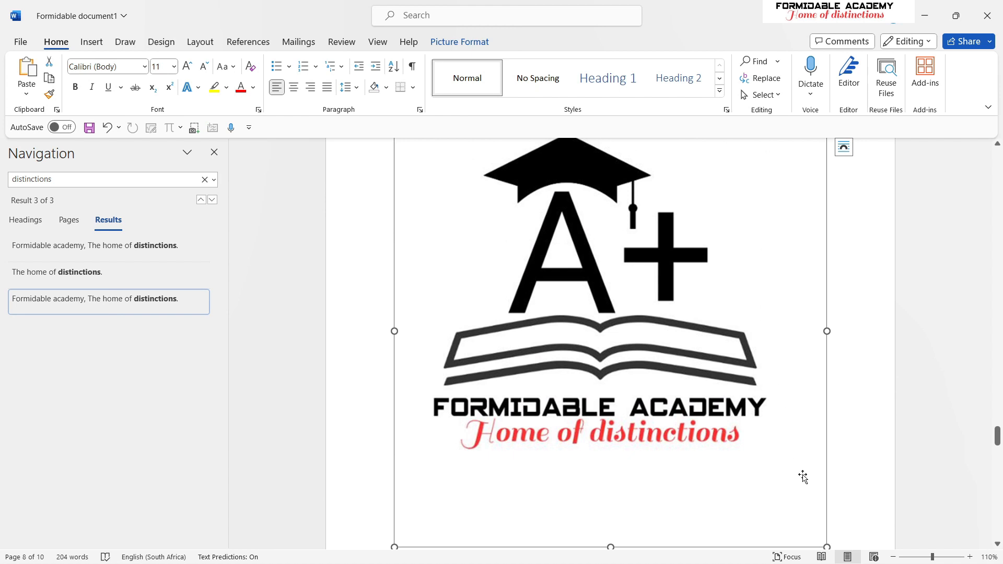
mouse_move(826, 545)
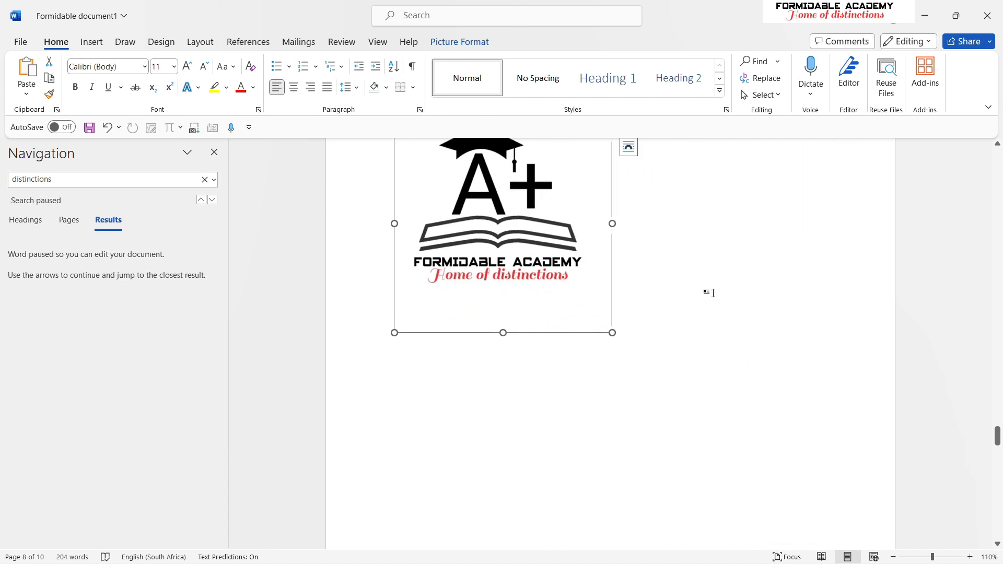
mouse_move(649, 280)
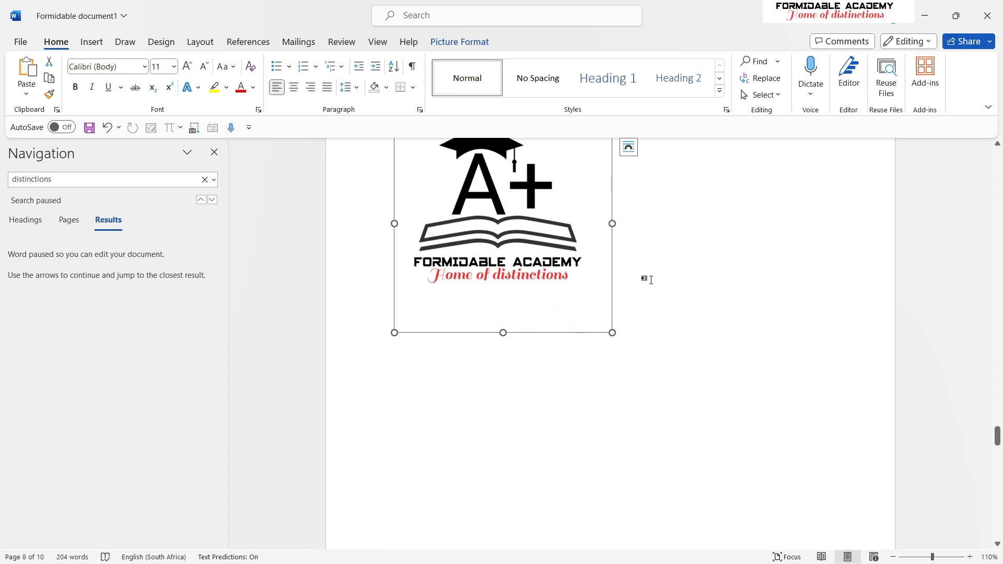
mouse_move(654, 276)
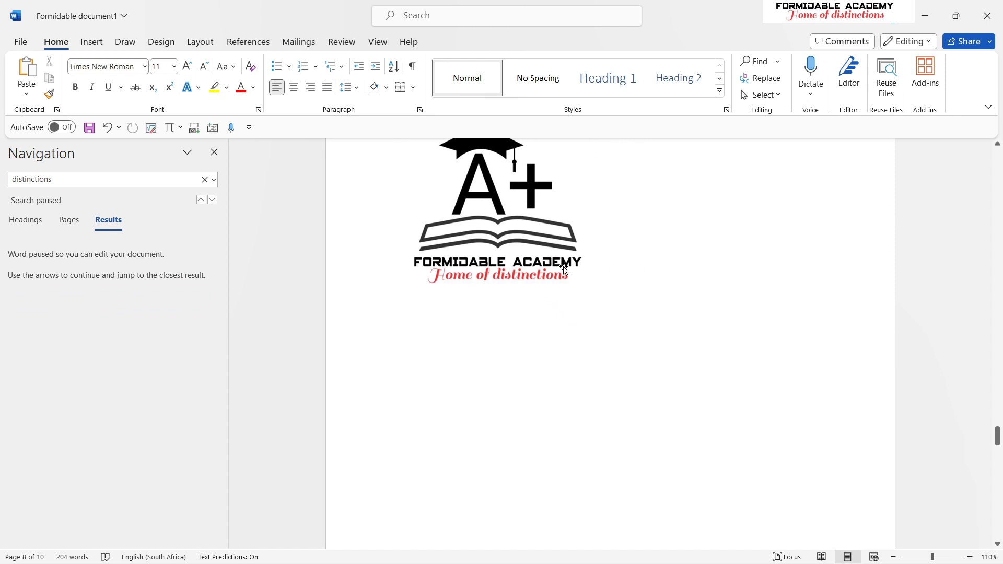
mouse_move(566, 261)
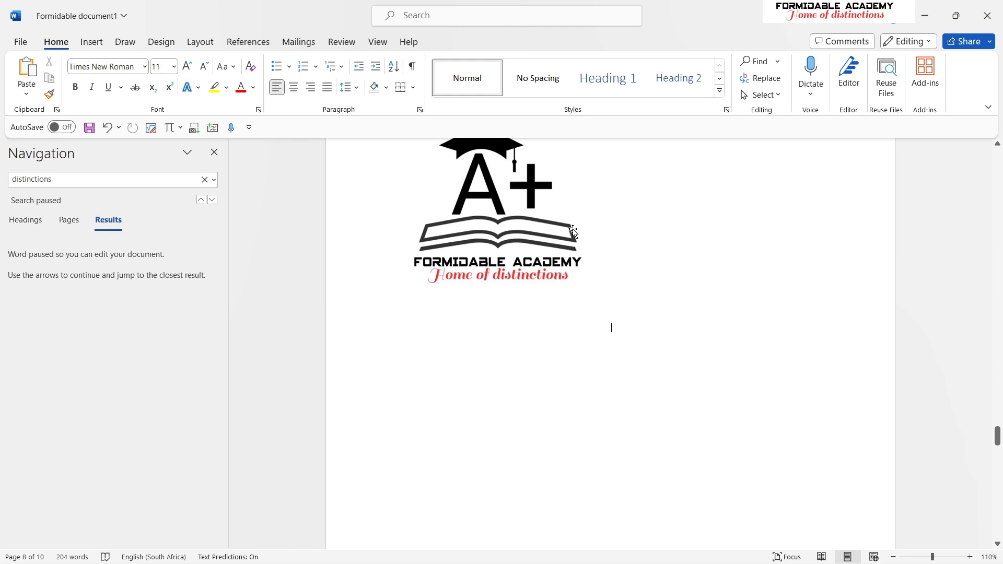
mouse_move(580, 213)
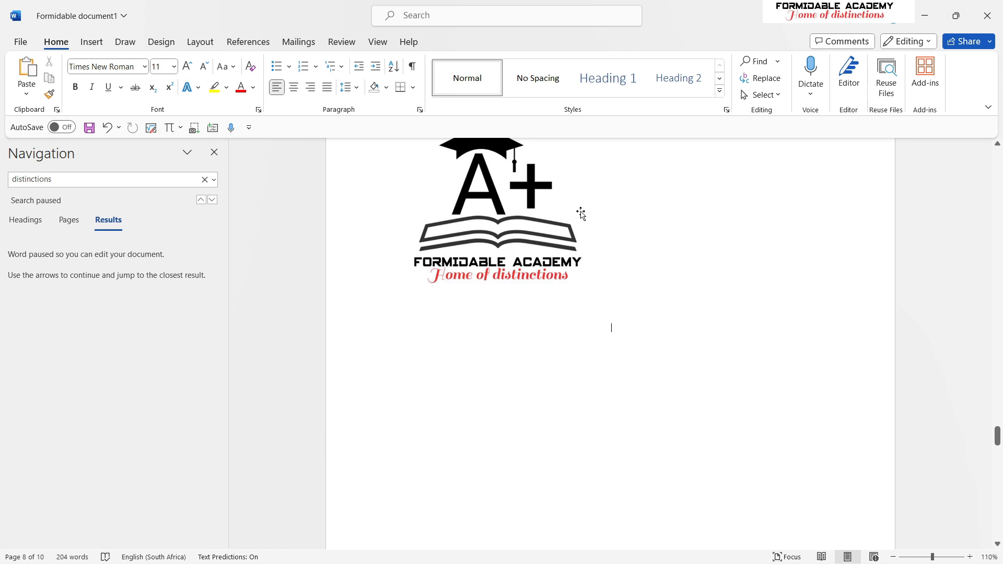
mouse_move(583, 193)
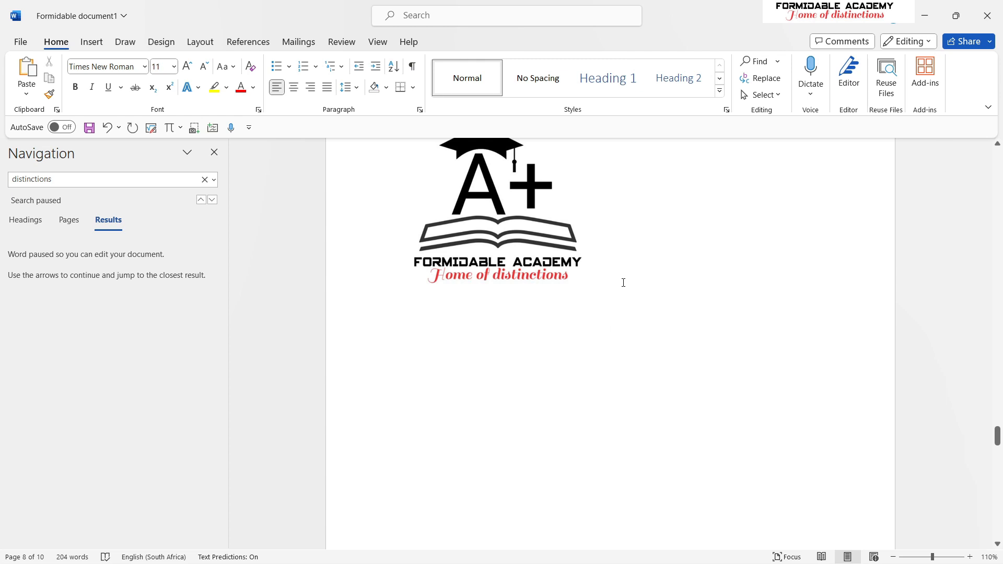
Insert an equation below the logo reading x = 7/80 as a stacked fraction
left_click(394, 347)
type("x =")
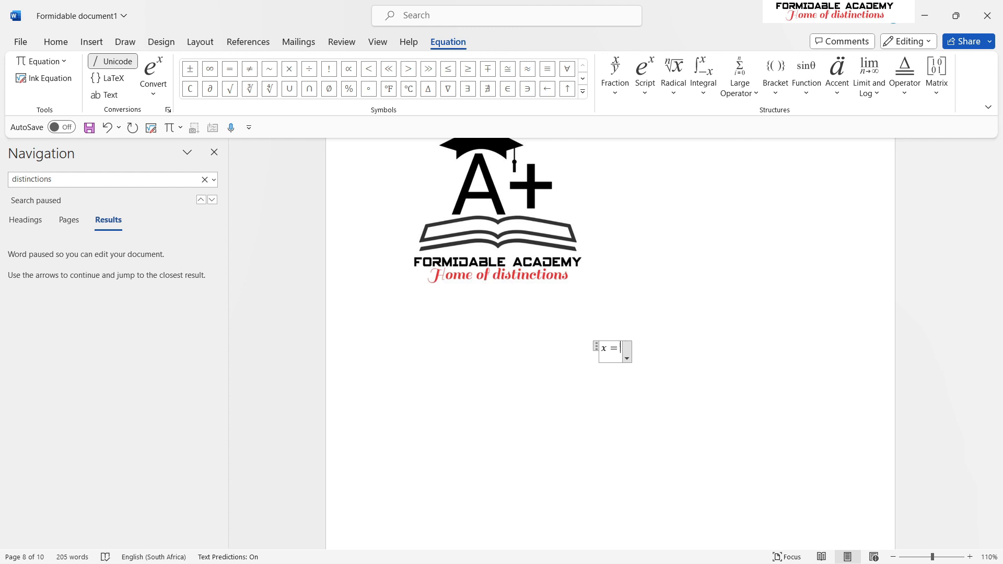
type("7/80")
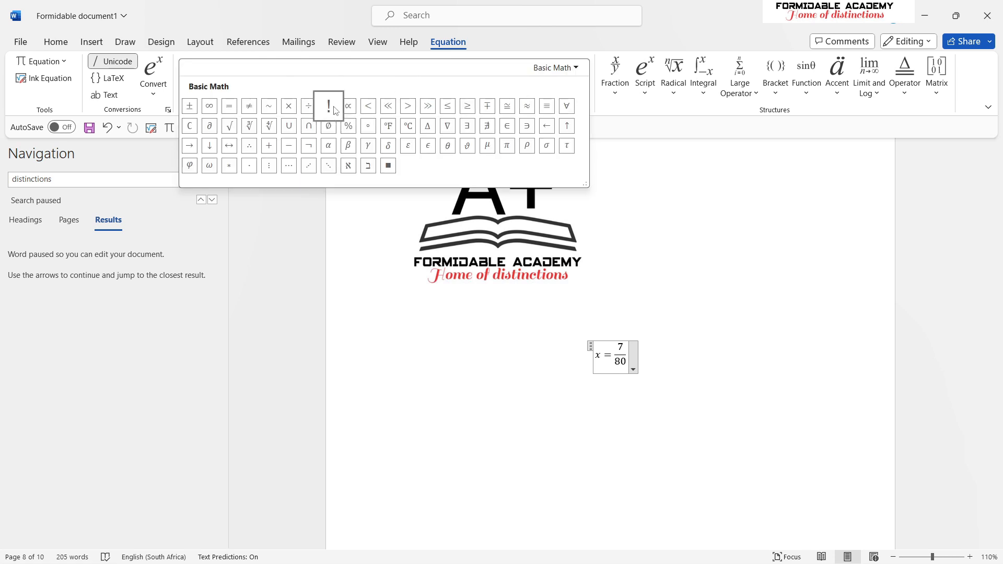
mouse_move(209, 106)
type("σ")
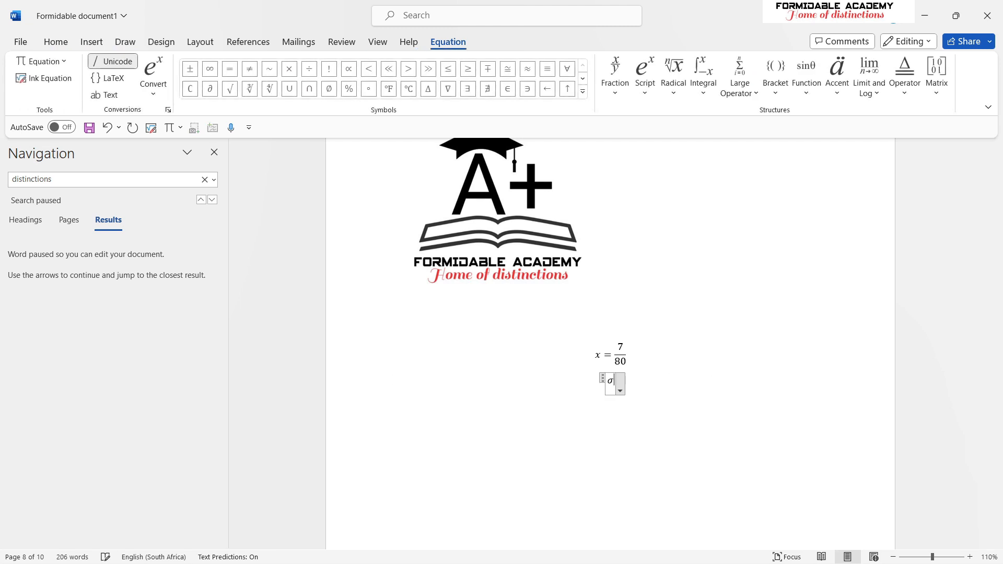
Build a second equation listing σ, ζ and η separated by commas
type(",ζ")
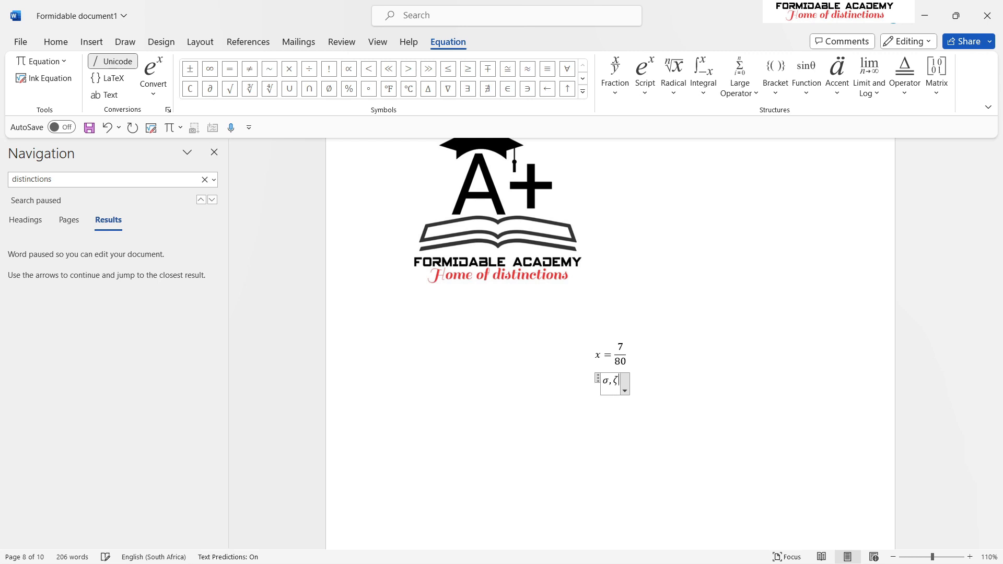
type(",\\t")
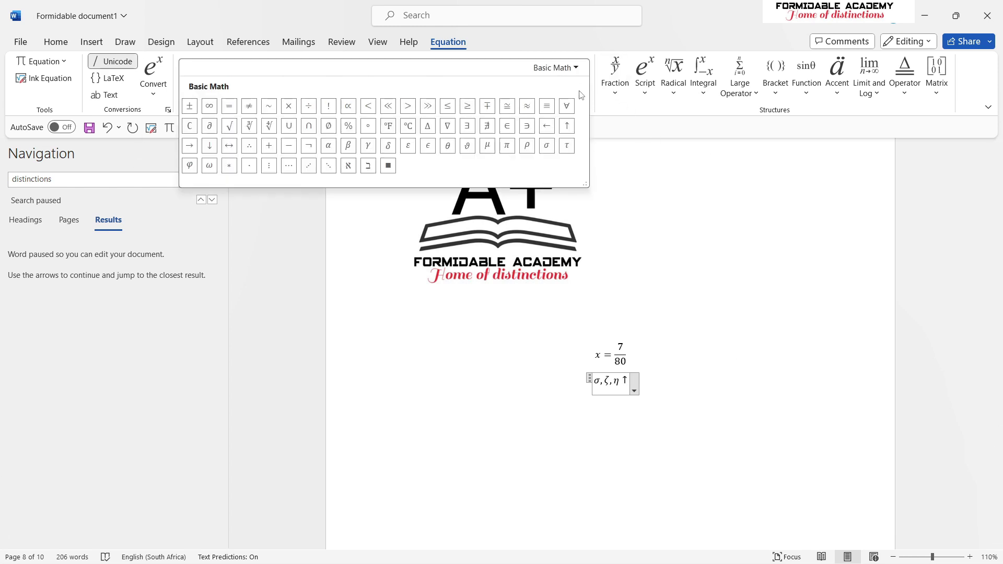
mouse_move(573, 178)
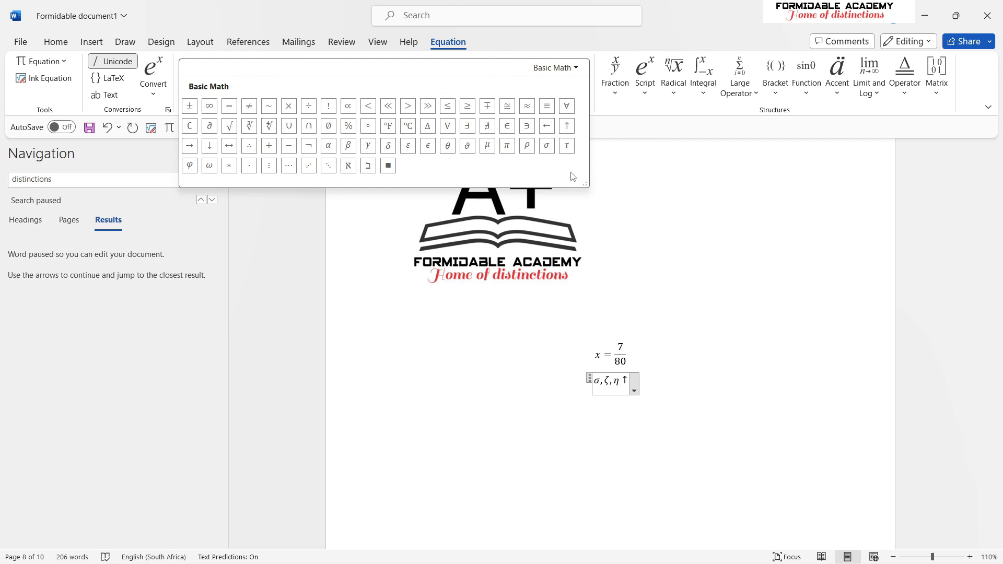
mouse_move(716, 155)
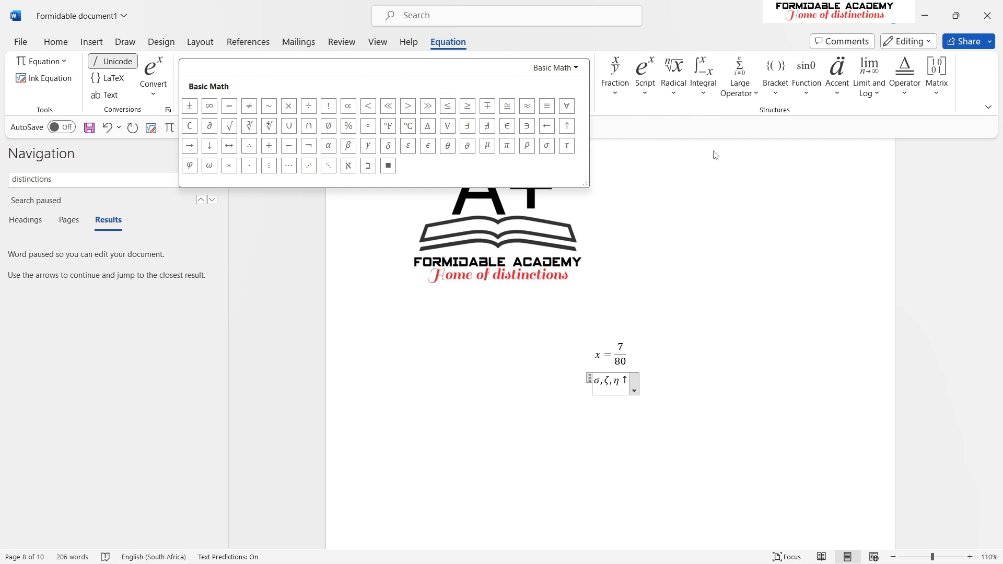
mouse_move(751, 150)
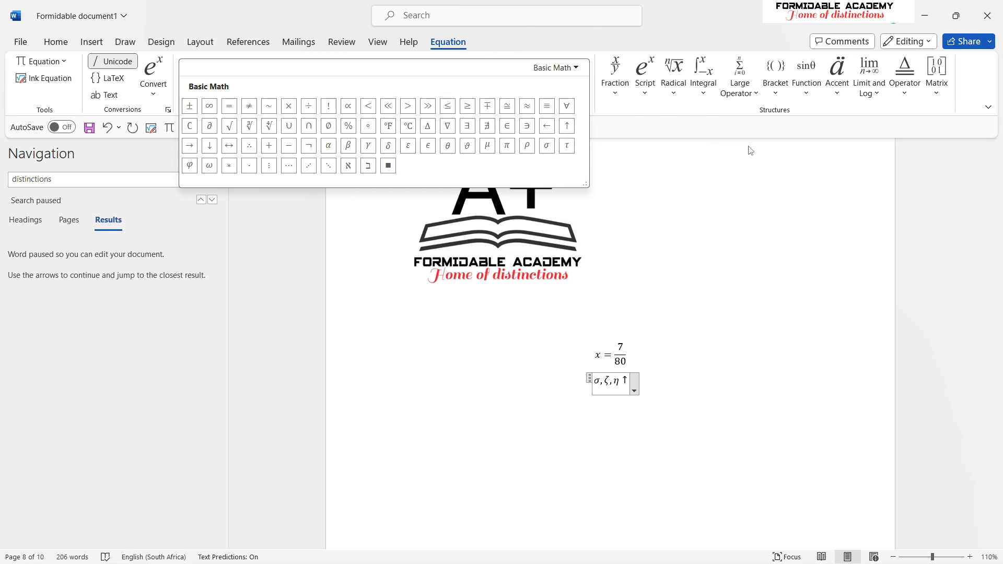
mouse_move(762, 145)
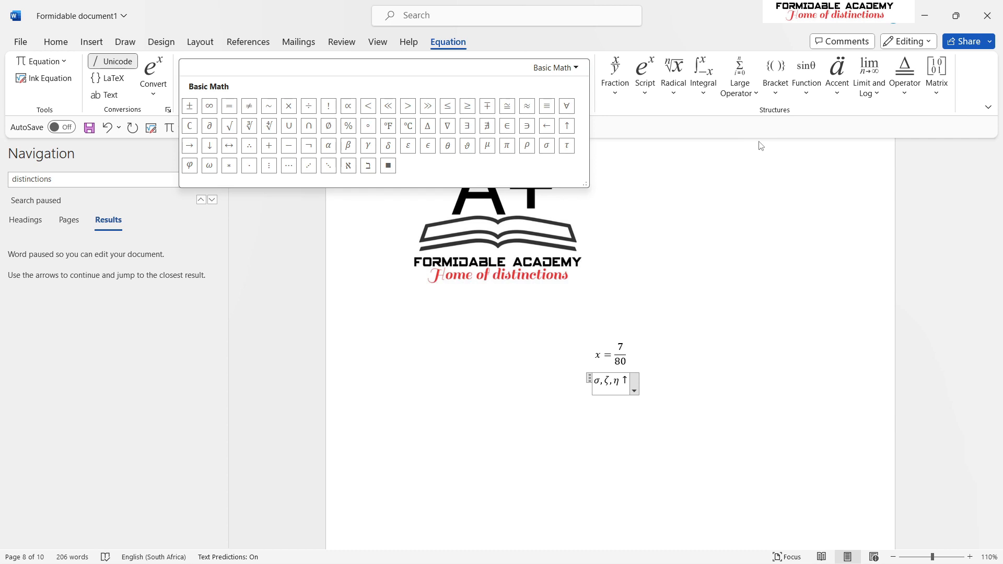
mouse_move(687, 306)
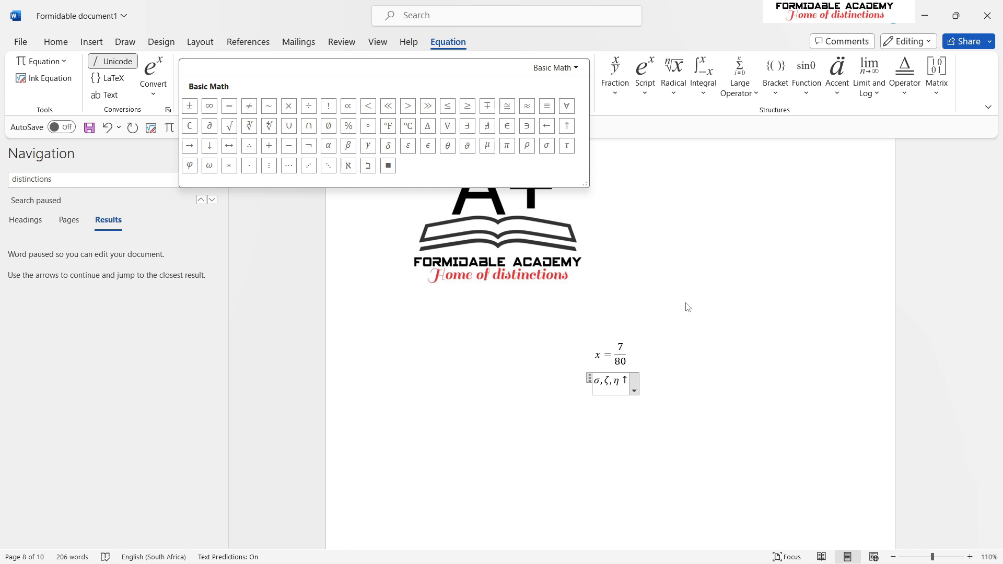
mouse_move(693, 303)
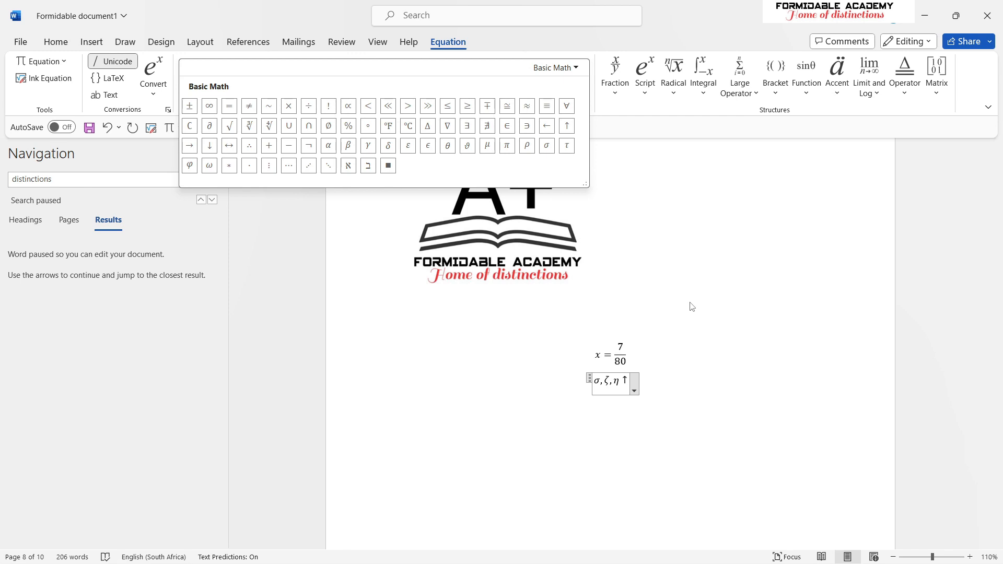
mouse_move(698, 300)
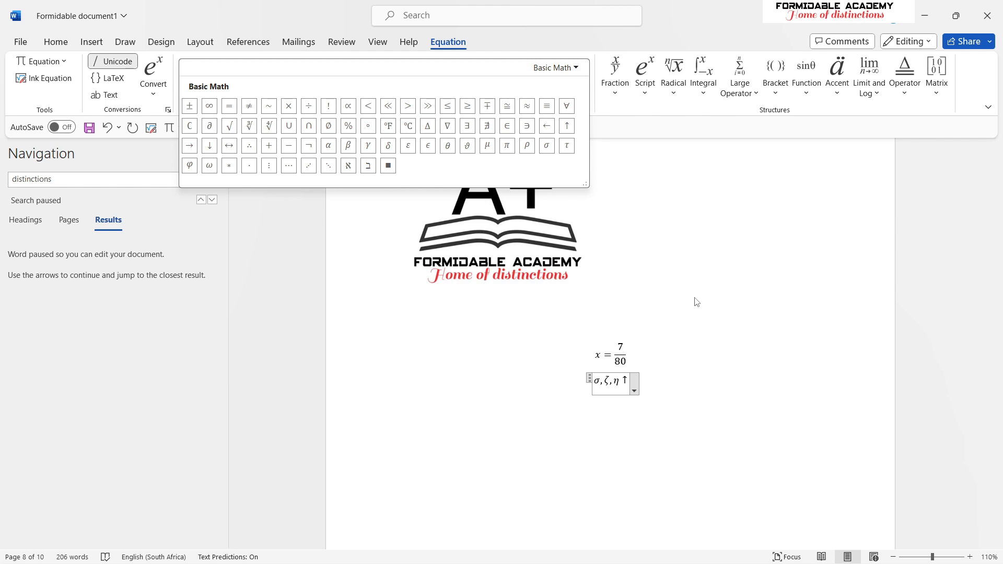
mouse_move(695, 301)
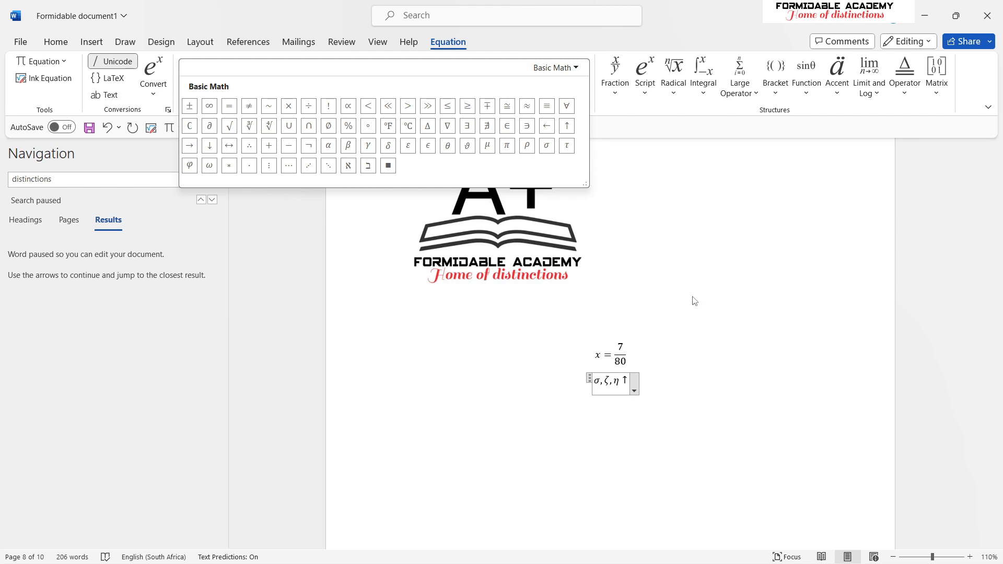
mouse_move(692, 299)
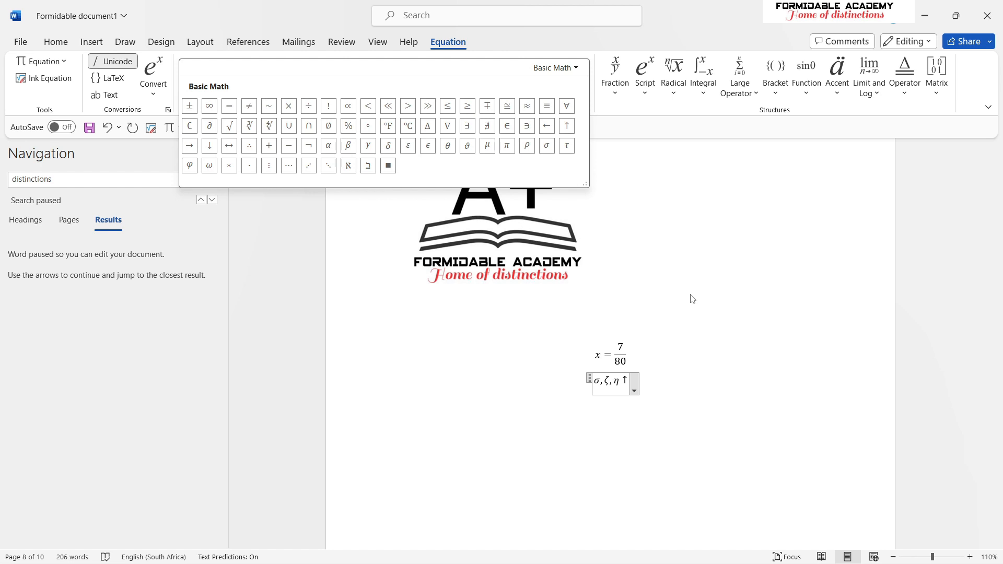